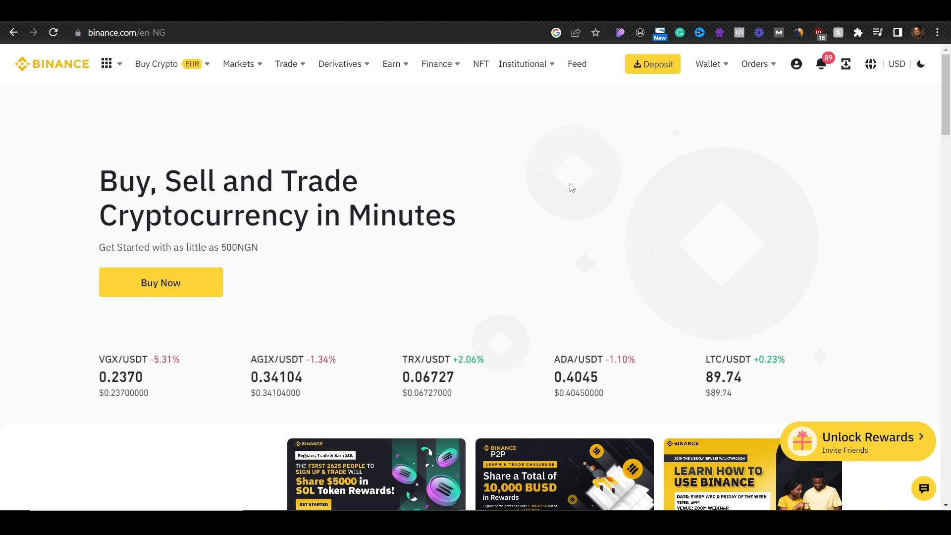
mouse_move(636, 158)
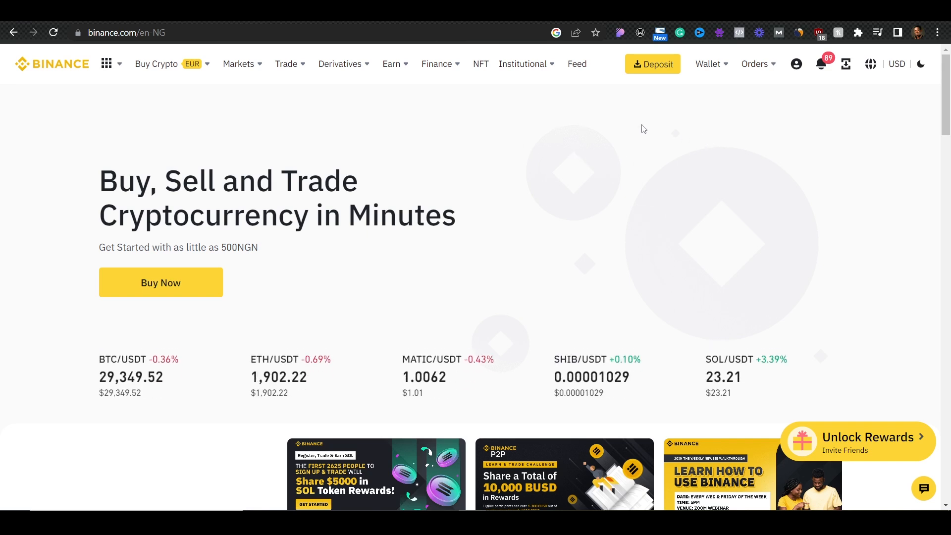
Open the Wallet menu in the top navigation of the Binance homepage.
click(707, 63)
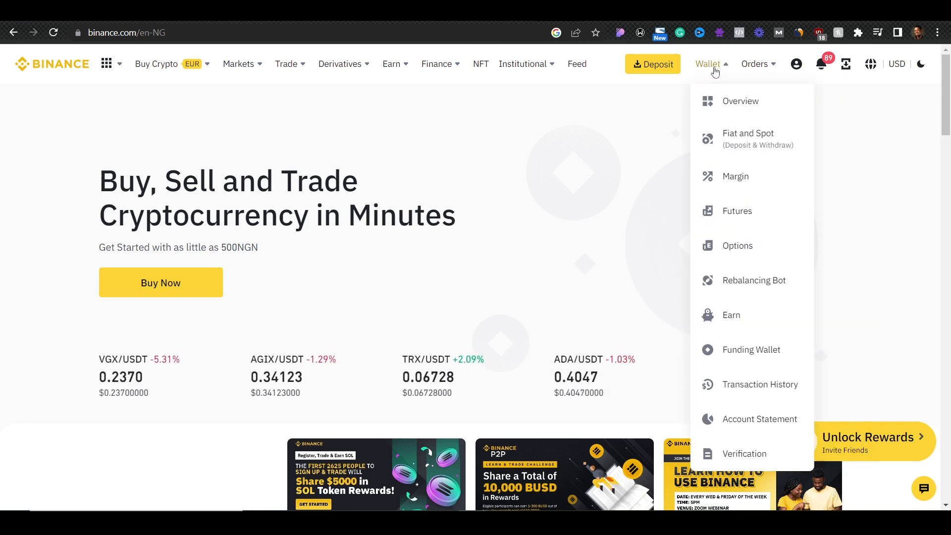
mouse_move(721, 133)
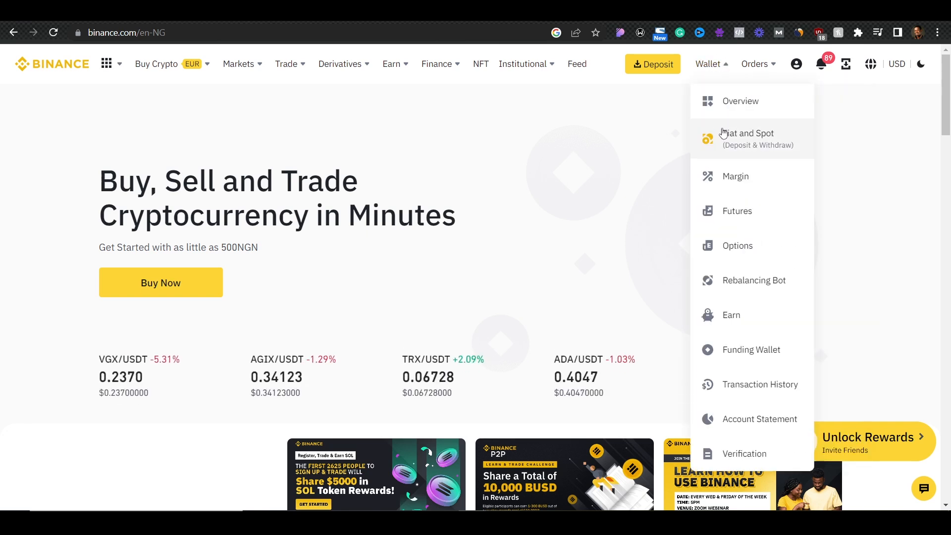
Go to the Fiat and Spot (Deposit & Withdraw) wallet page.
click(746, 139)
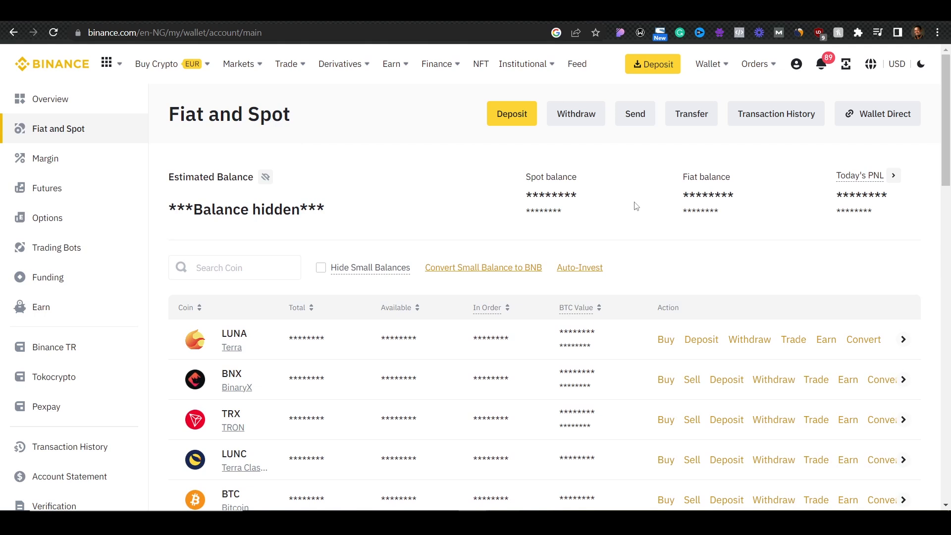
mouse_move(891, 217)
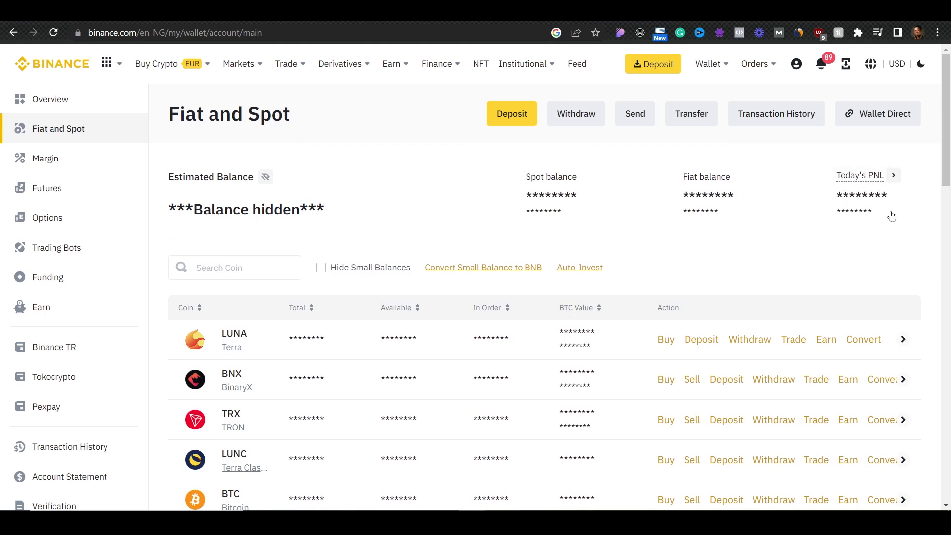
mouse_move(630, 235)
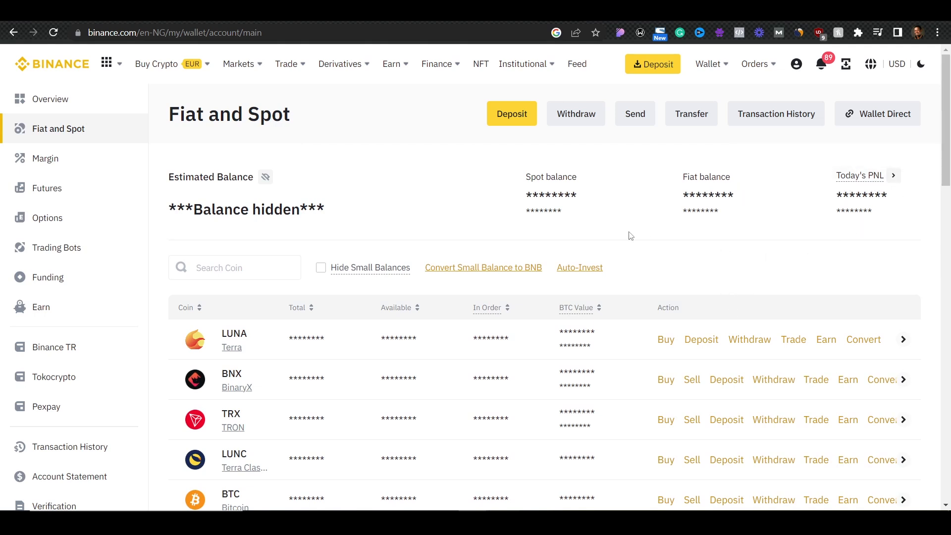
mouse_move(295, 251)
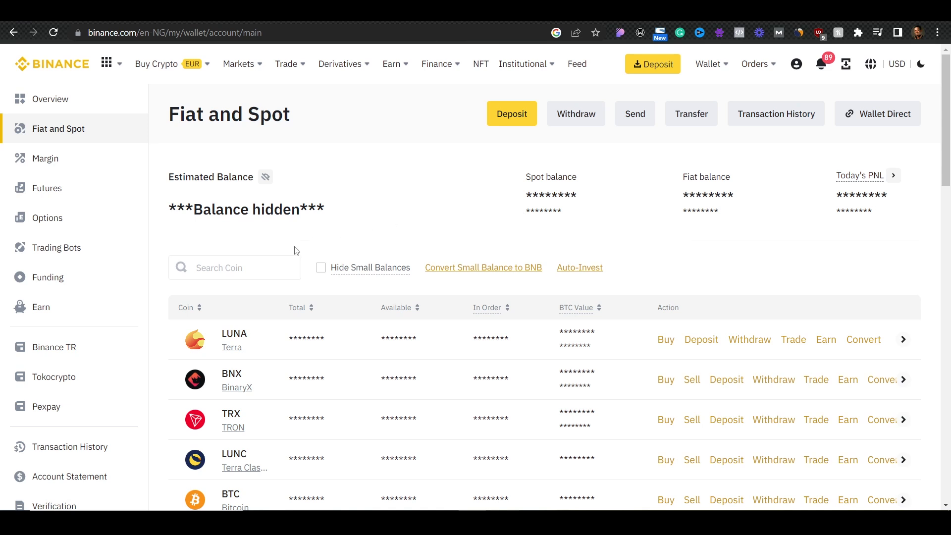
click(233, 267)
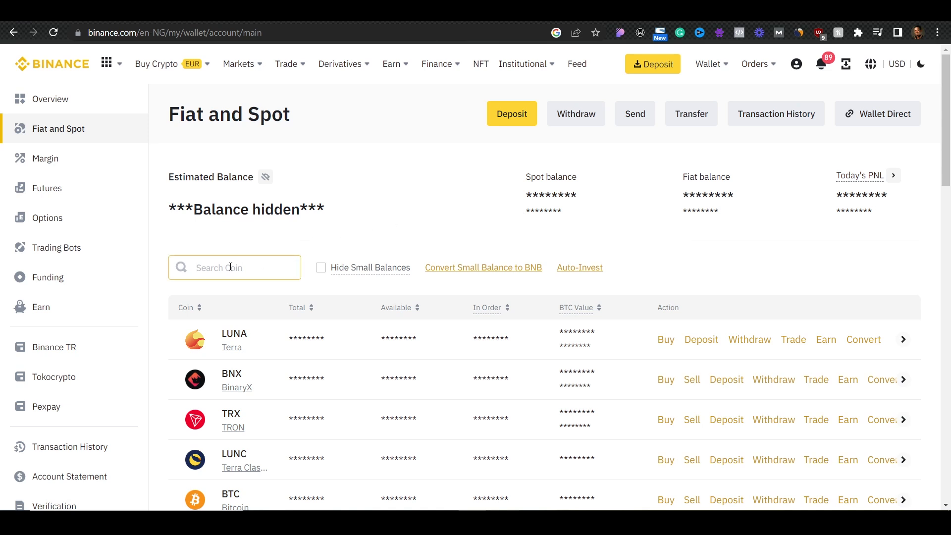
text(usdt)
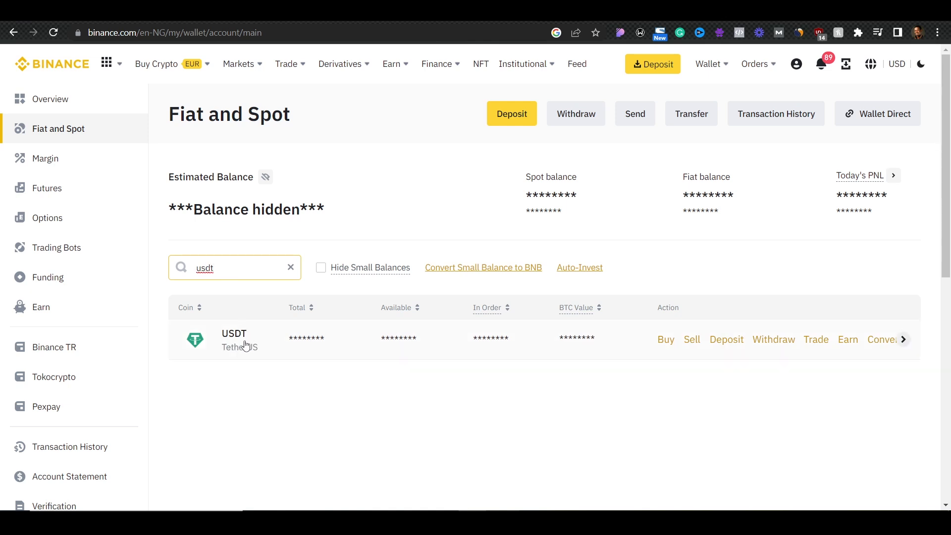
mouse_move(281, 333)
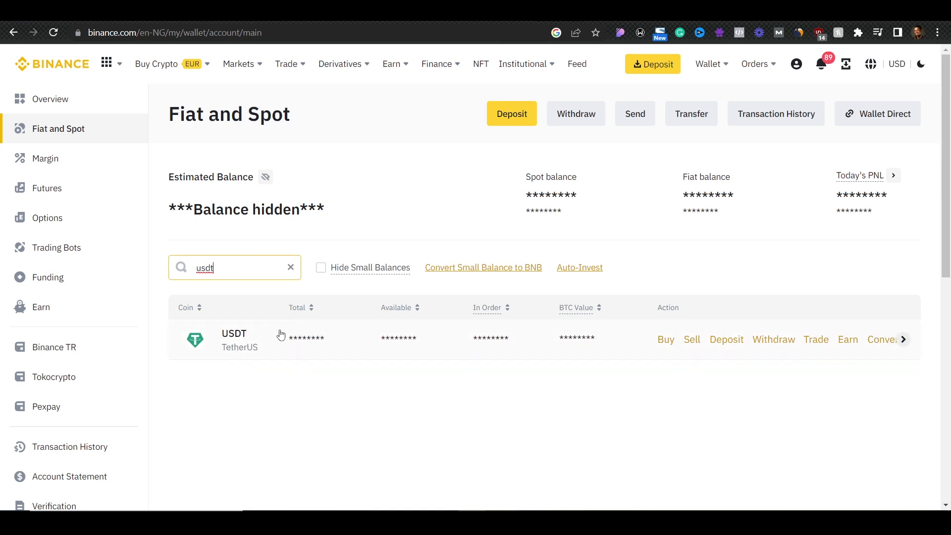
mouse_move(314, 340)
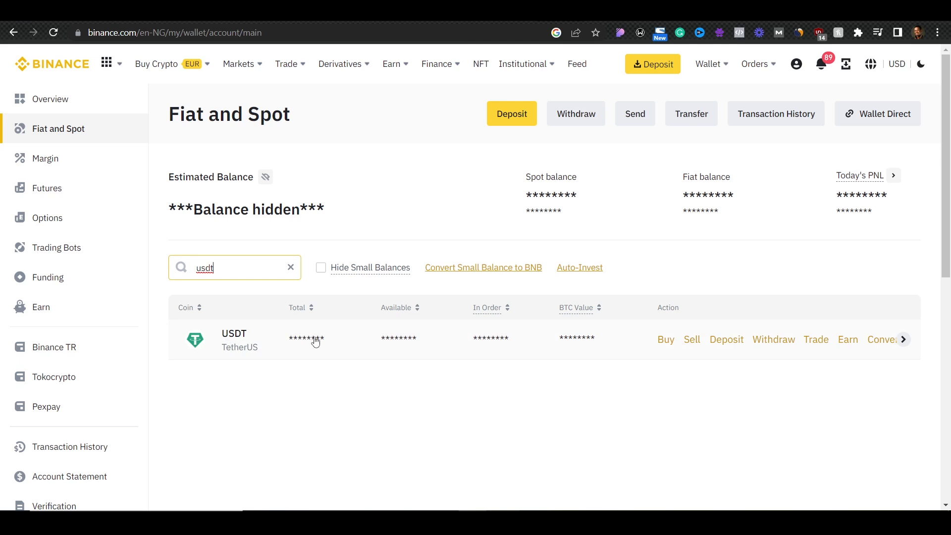
mouse_move(293, 275)
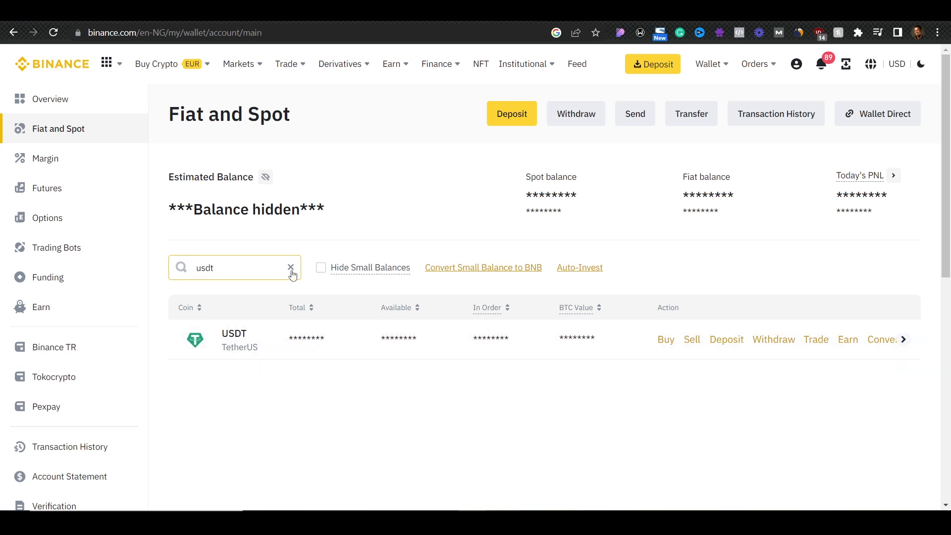
click(291, 267)
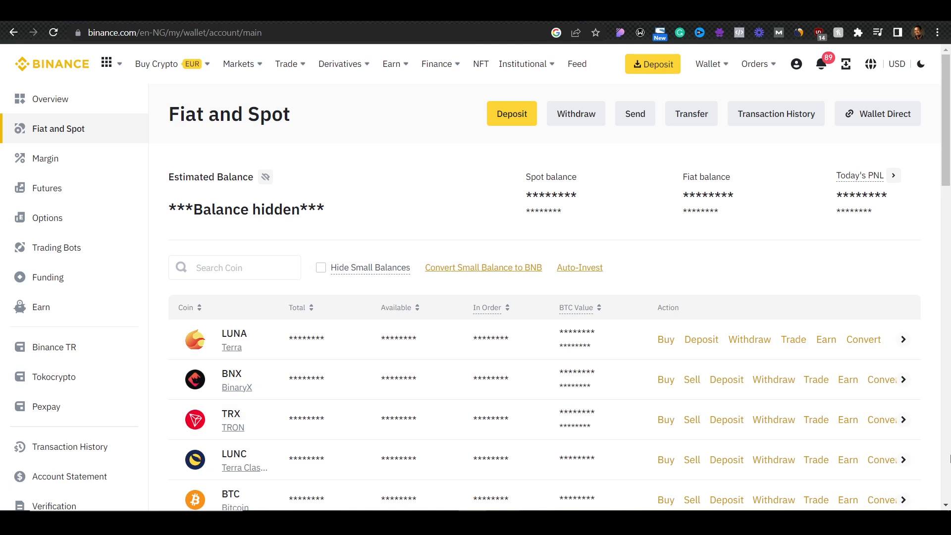
scroll(down, 3)
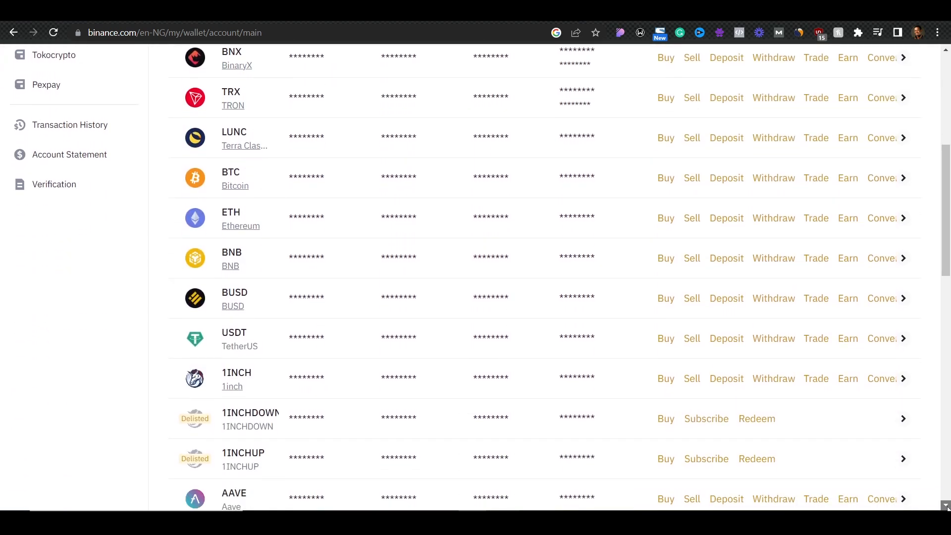
scroll(down, 3)
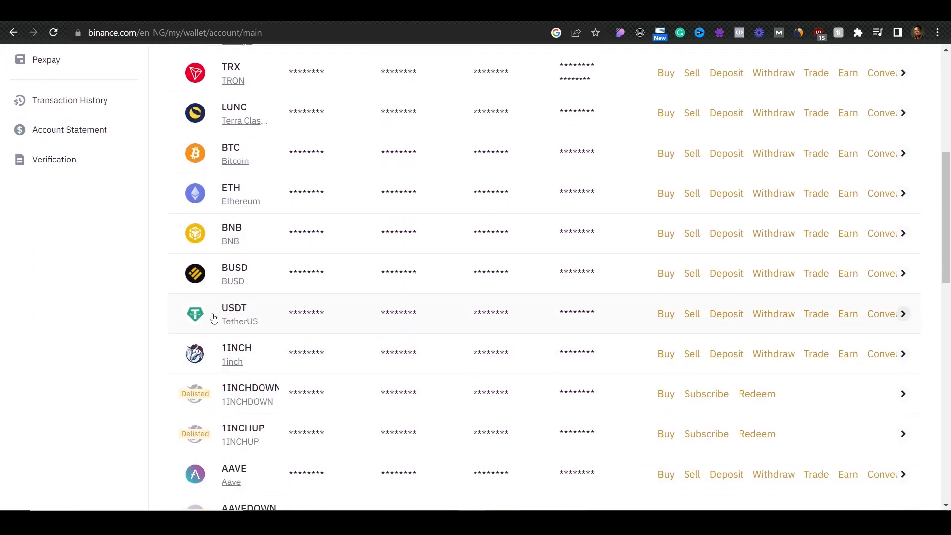
mouse_move(260, 321)
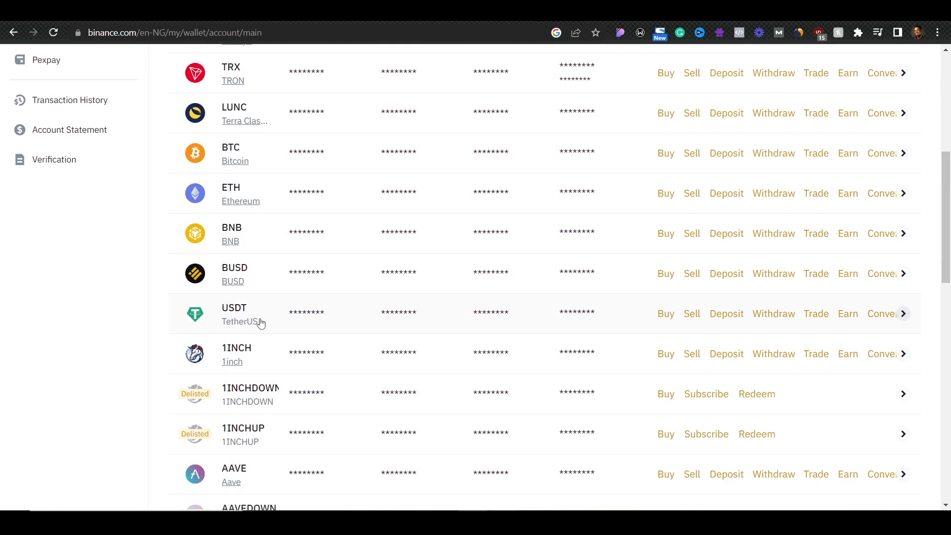
mouse_move(628, 333)
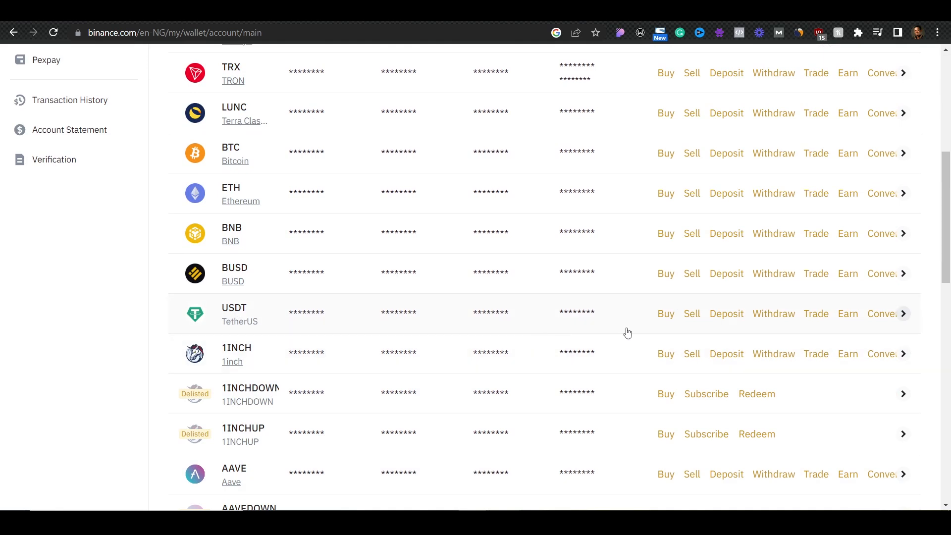
mouse_move(726, 313)
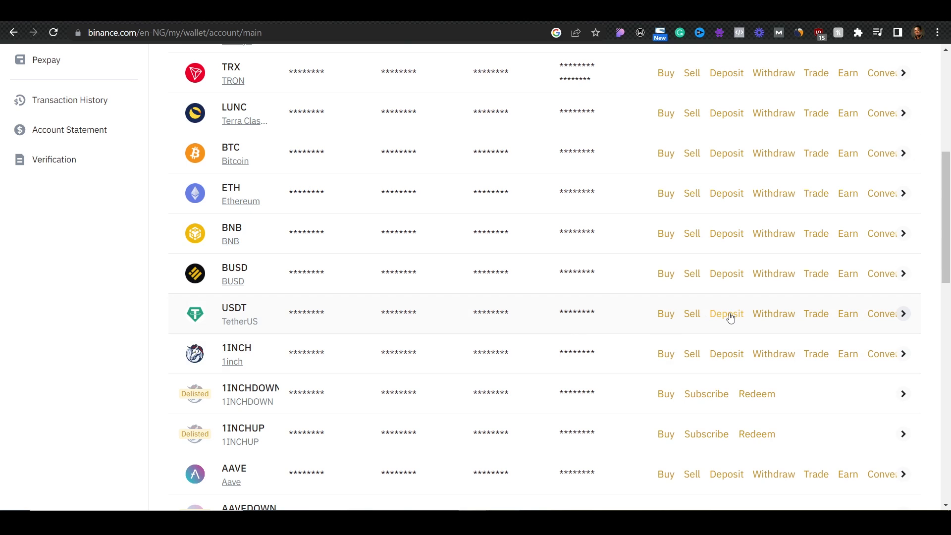
Start a crypto deposit and select USDT (TetherUS) as the coin.
click(726, 313)
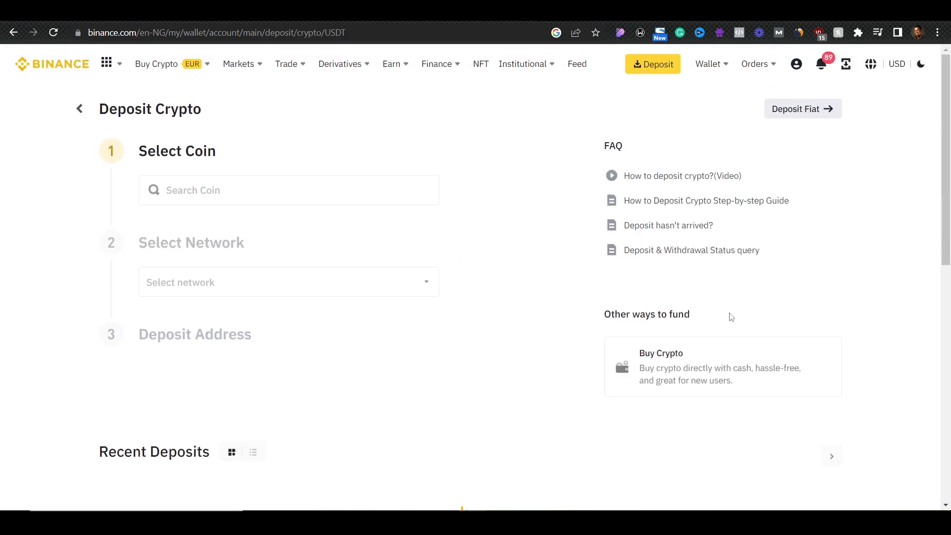
click(288, 190)
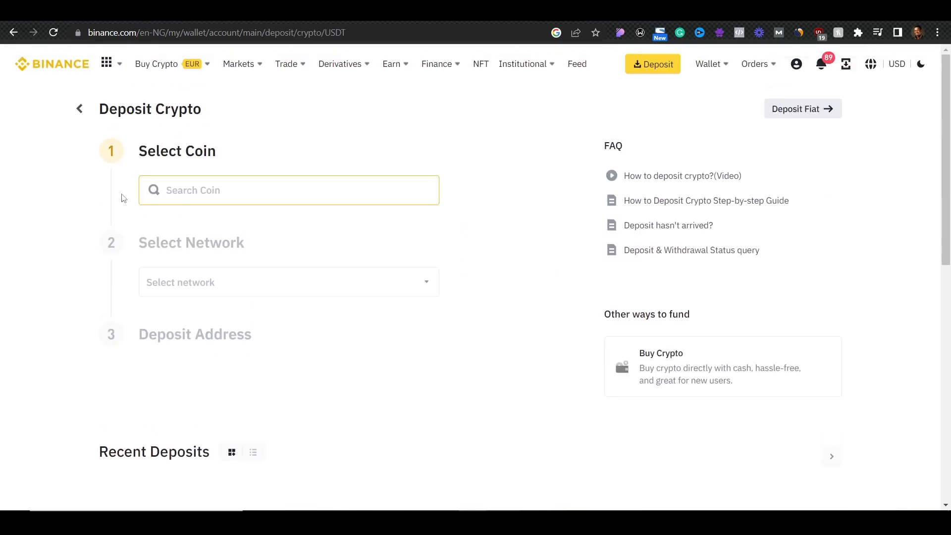
click(288, 190)
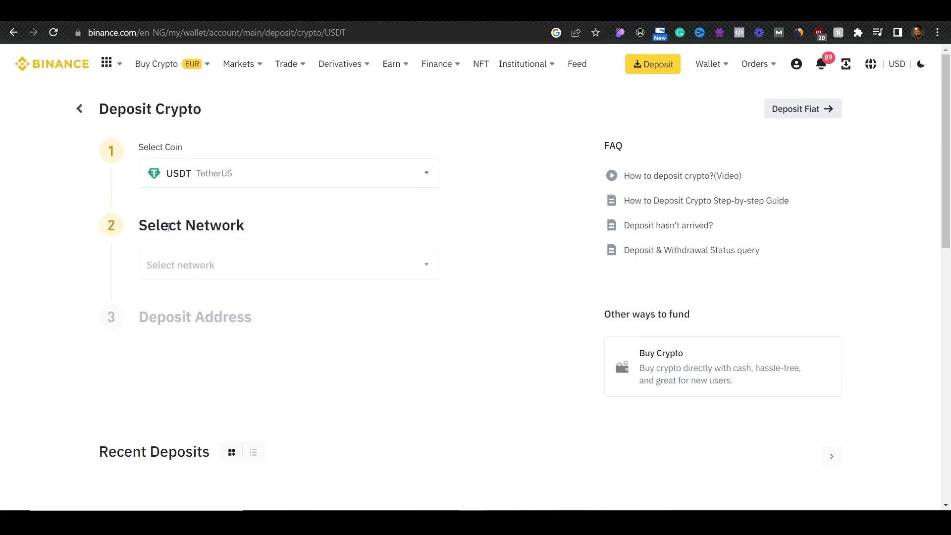
mouse_move(156, 195)
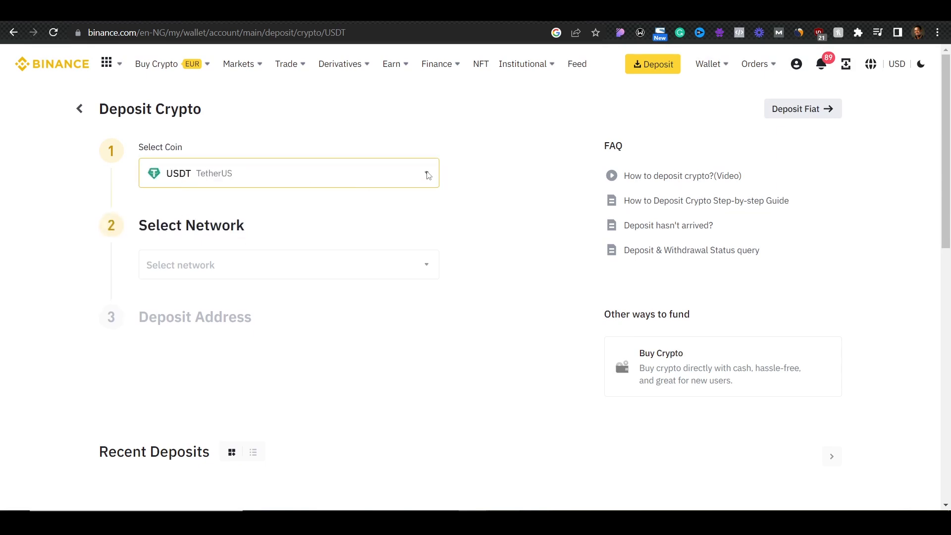
click(288, 172)
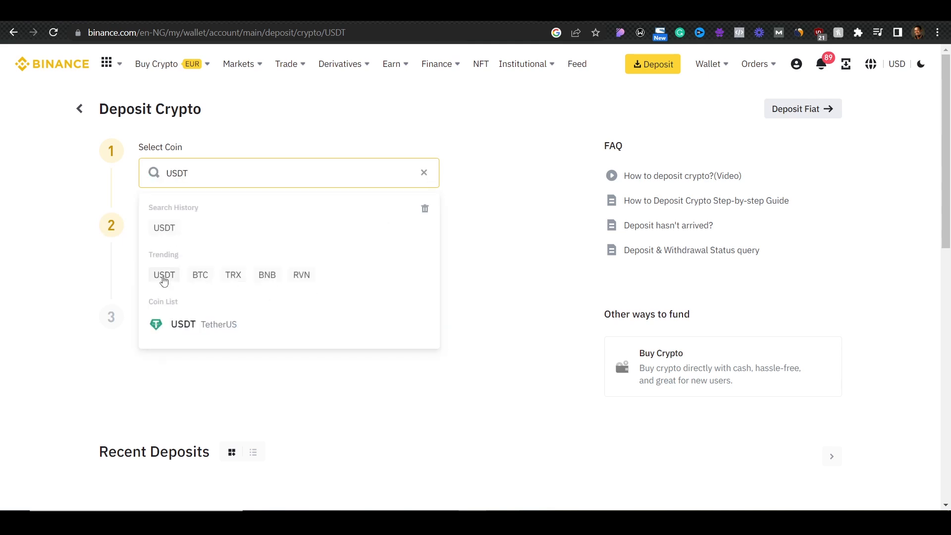
mouse_move(515, 232)
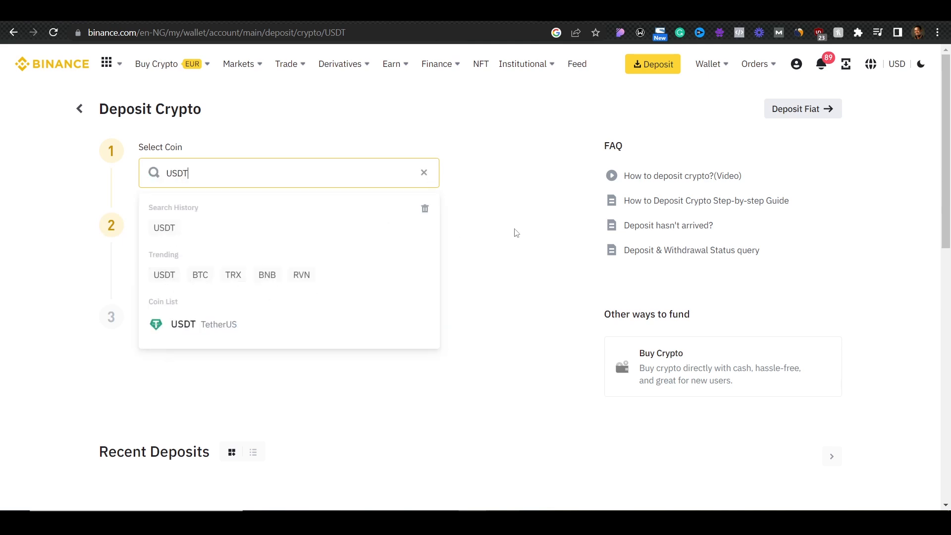
click(182, 324)
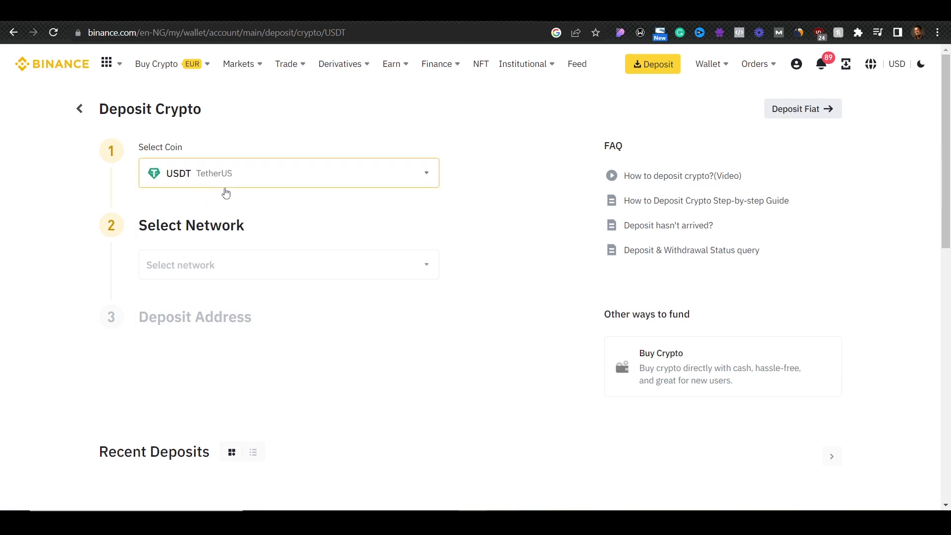
mouse_move(167, 226)
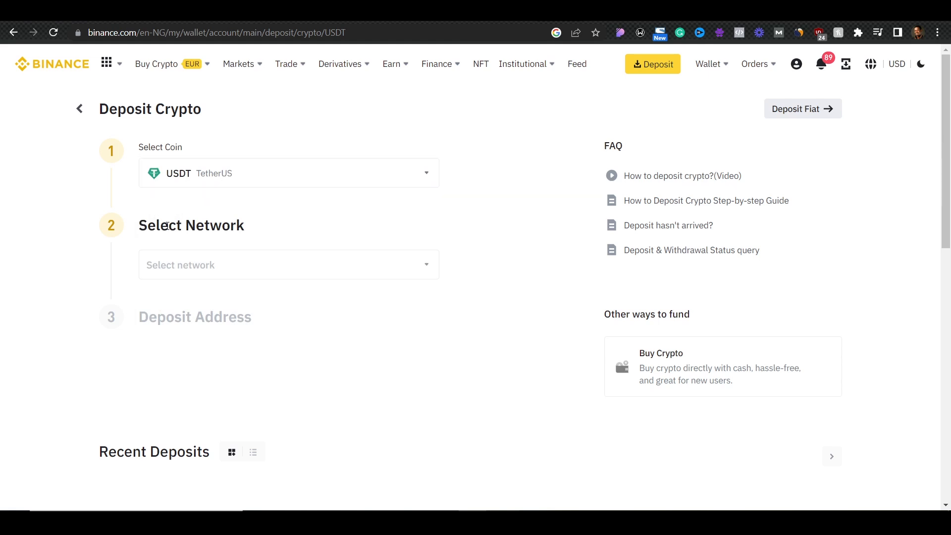
Open the network list for the USDT deposit and scroll to TRX Tron (TRC20).
click(288, 264)
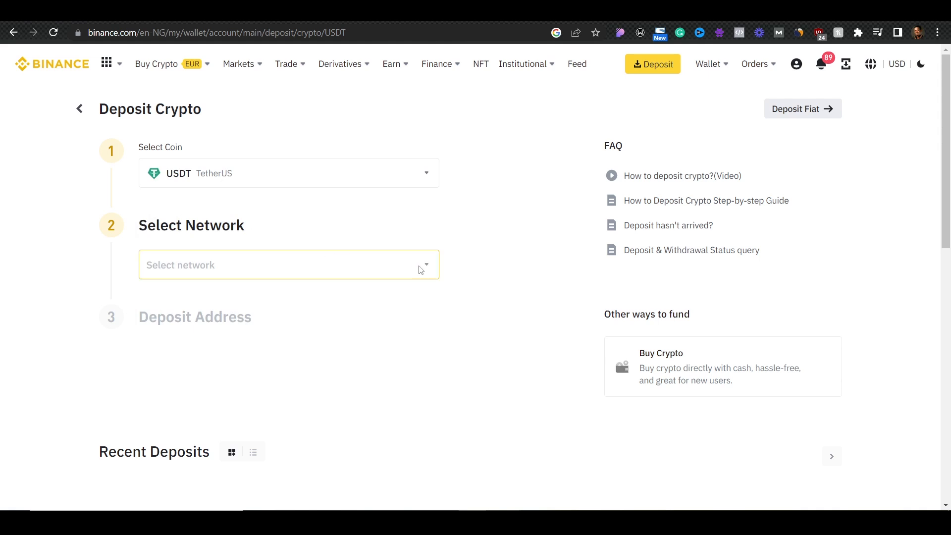
click(287, 265)
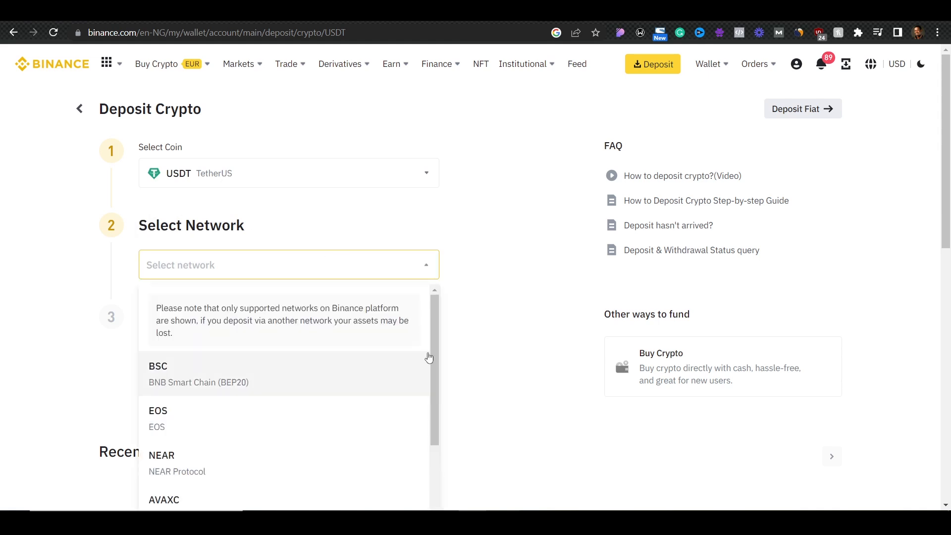
scroll(down, 3)
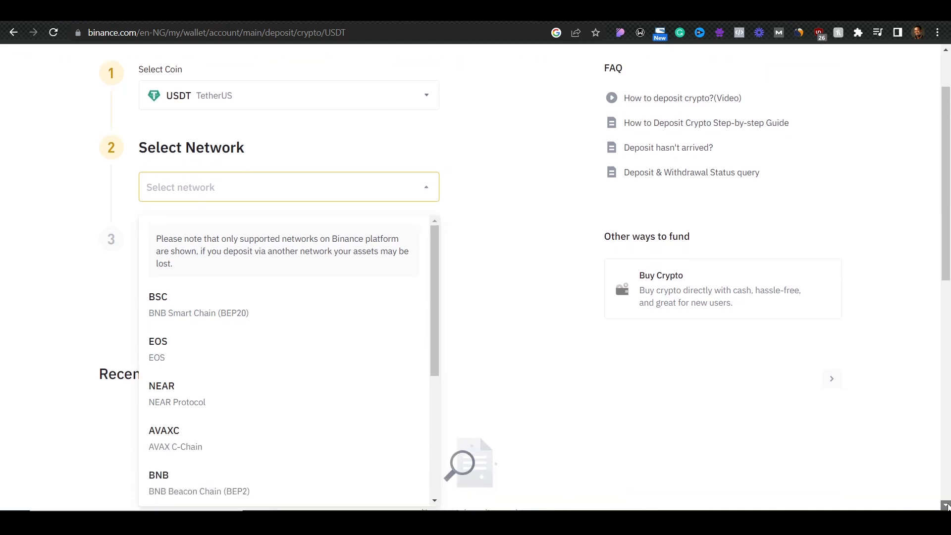
scroll(down, 3)
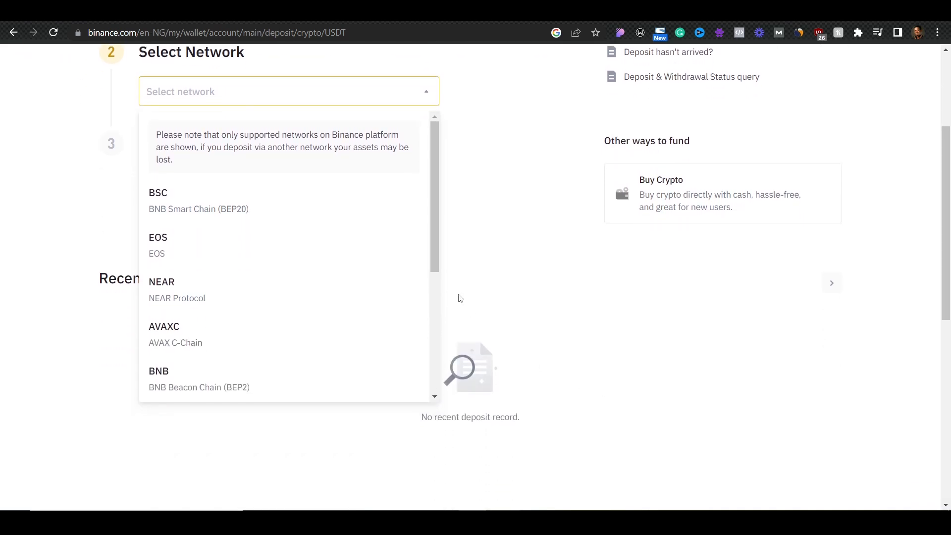
scroll(down, 3)
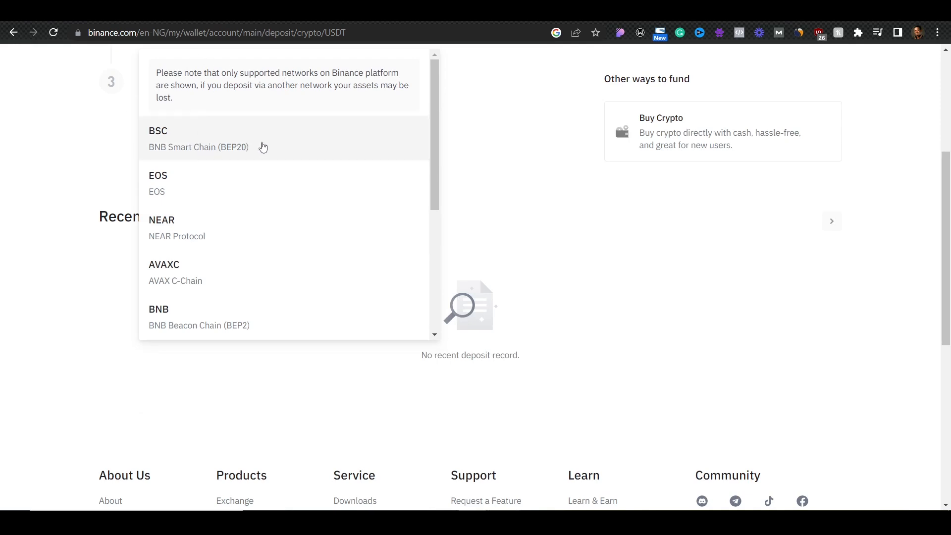
mouse_move(384, 165)
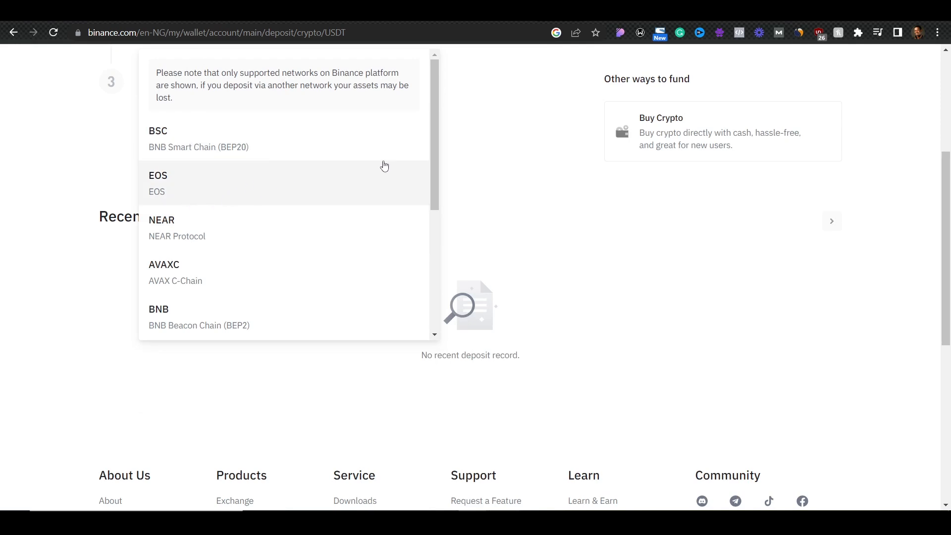
scroll(down, 3)
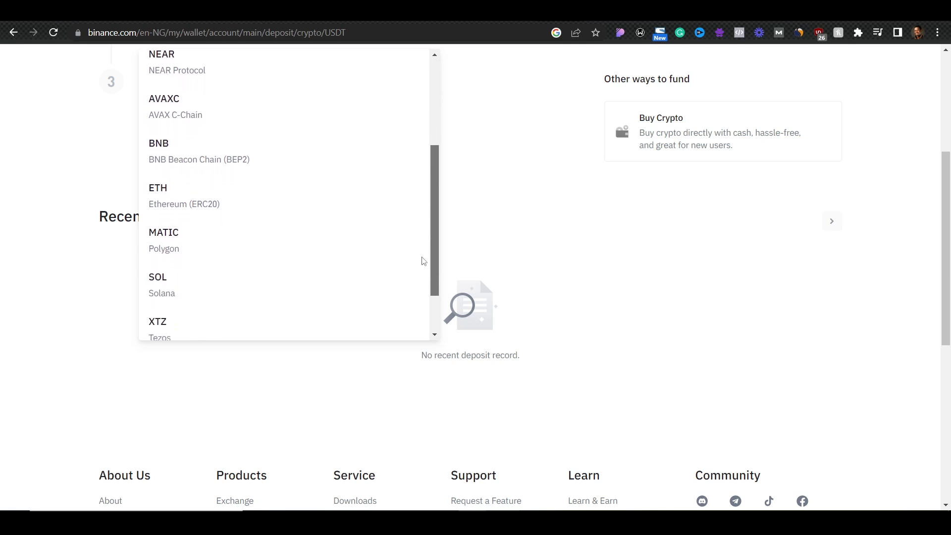
scroll(down, 3)
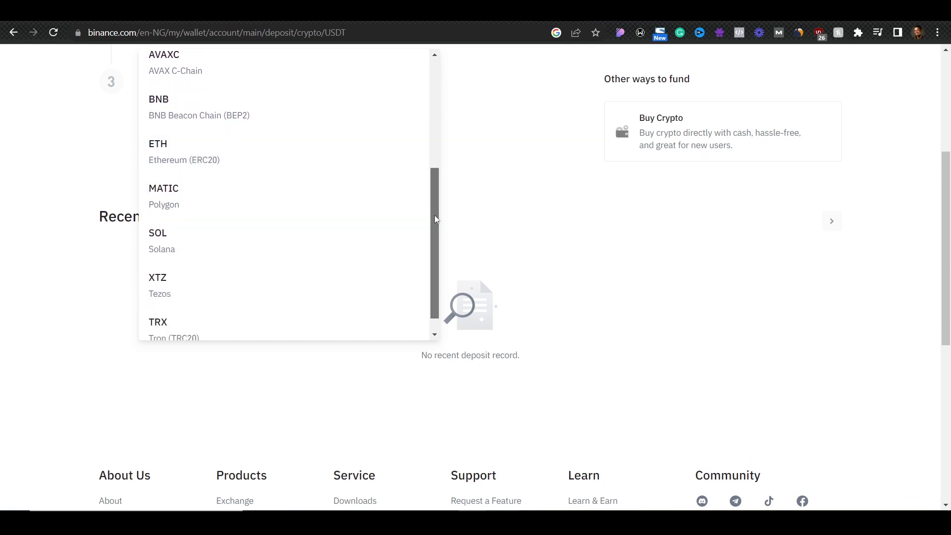
scroll(down, 3)
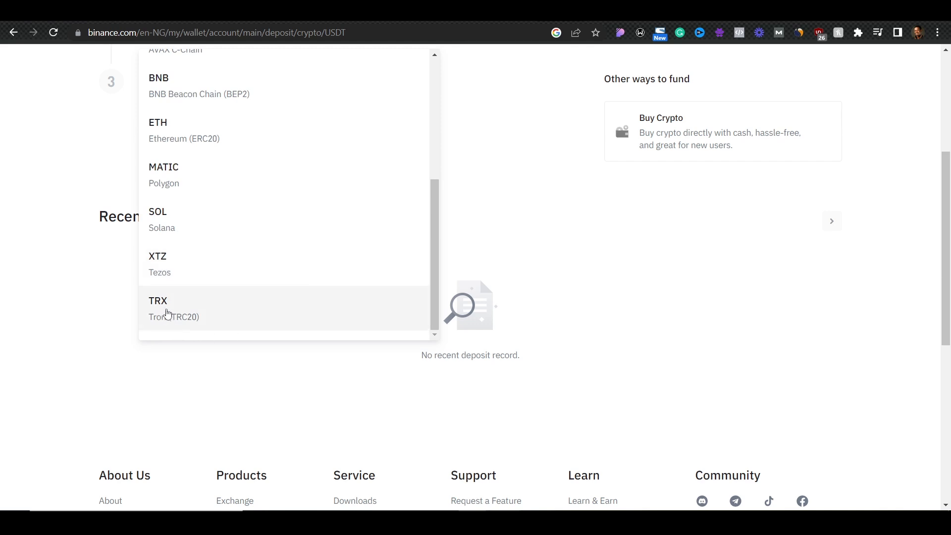
mouse_move(261, 327)
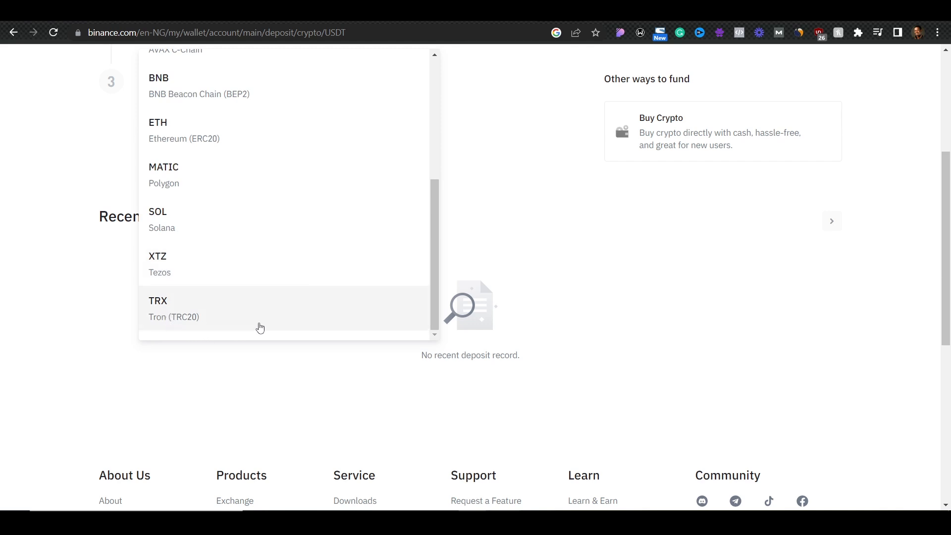
mouse_move(218, 318)
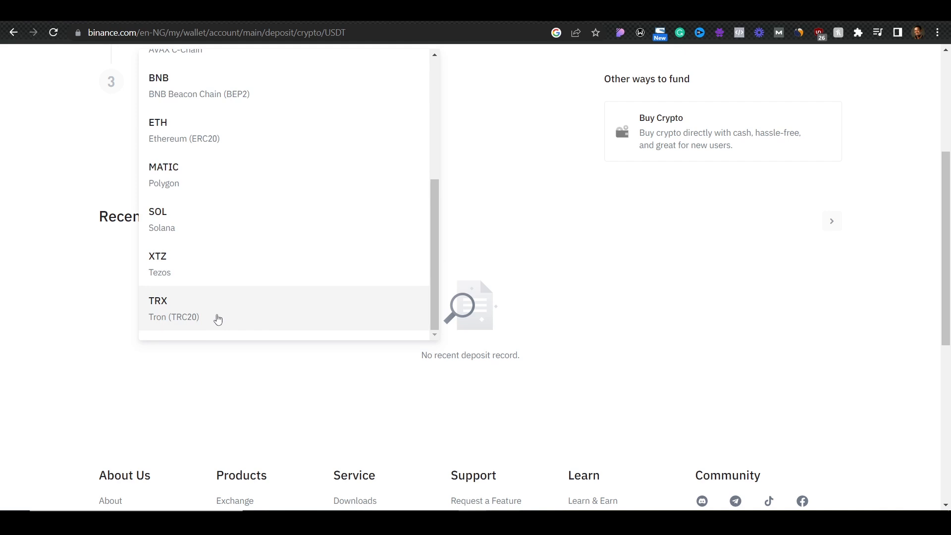
mouse_move(217, 290)
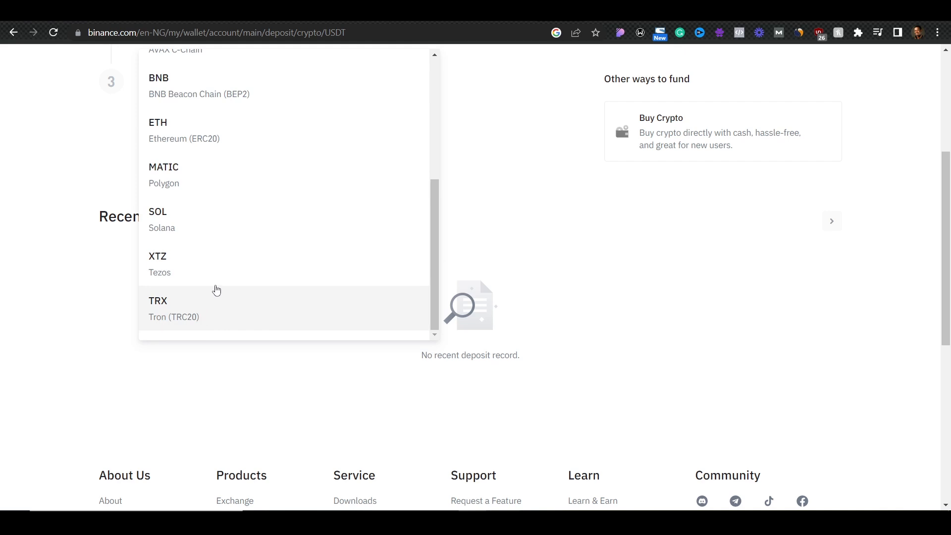
mouse_move(195, 315)
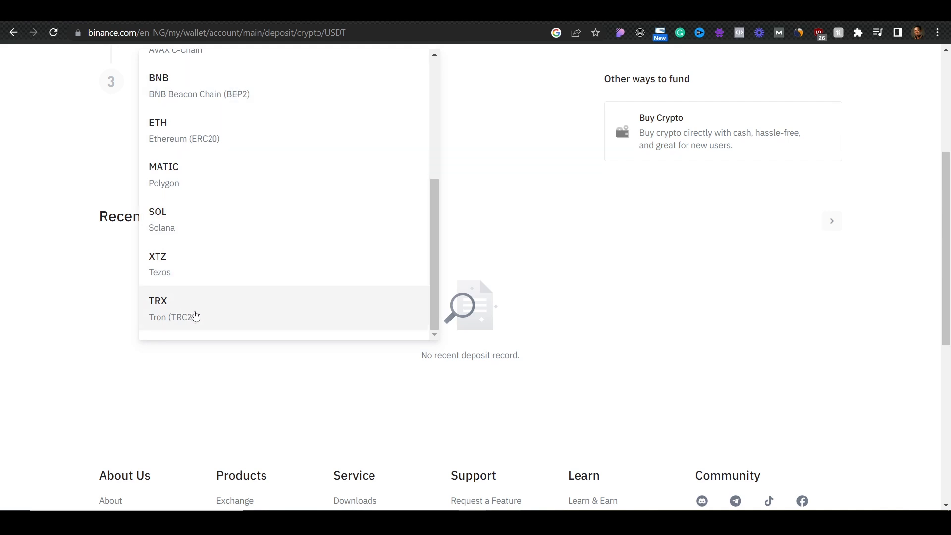
mouse_move(194, 328)
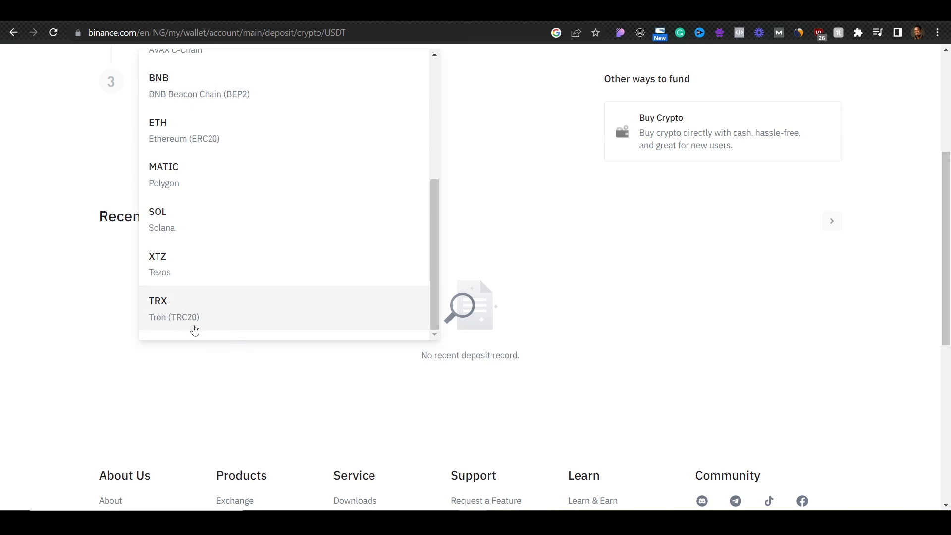
mouse_move(215, 320)
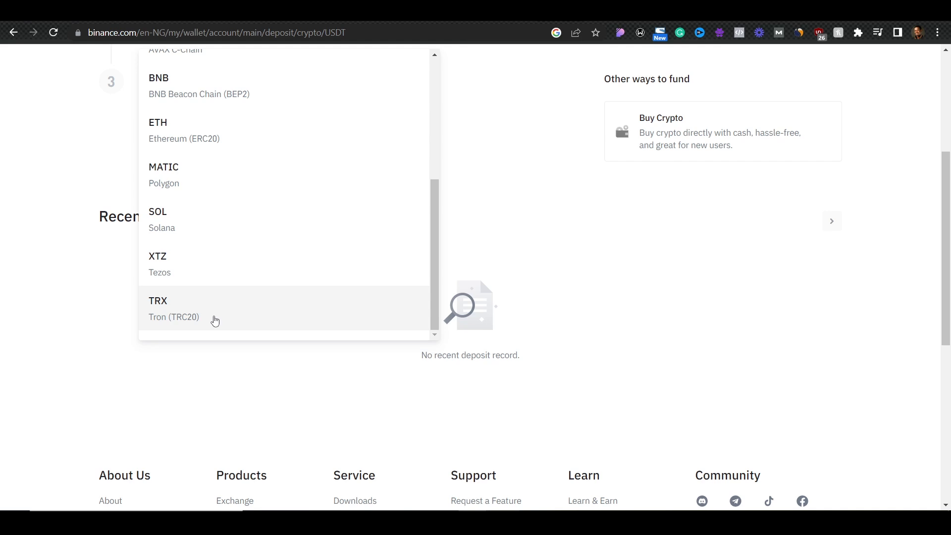
mouse_move(210, 316)
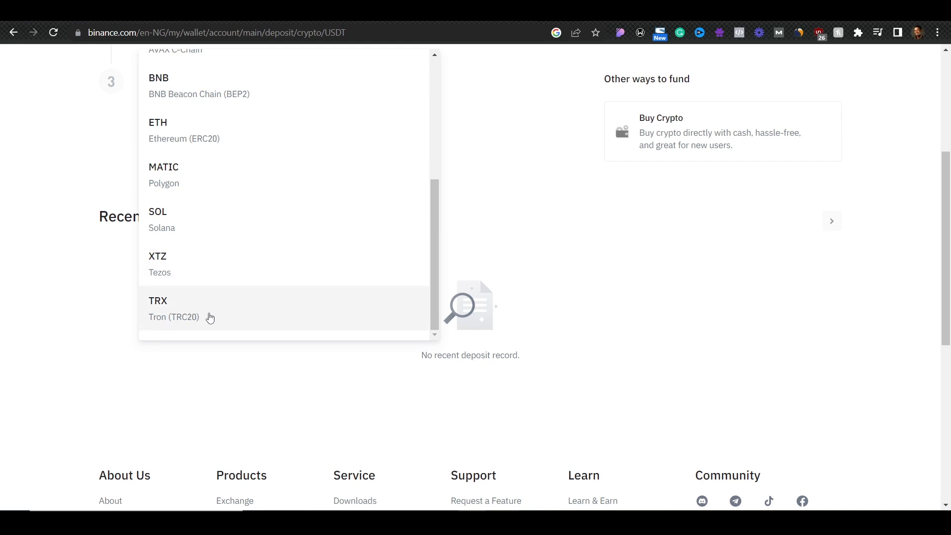
Select TRX Tron (TRC20) as the deposit network for USDT.
click(172, 309)
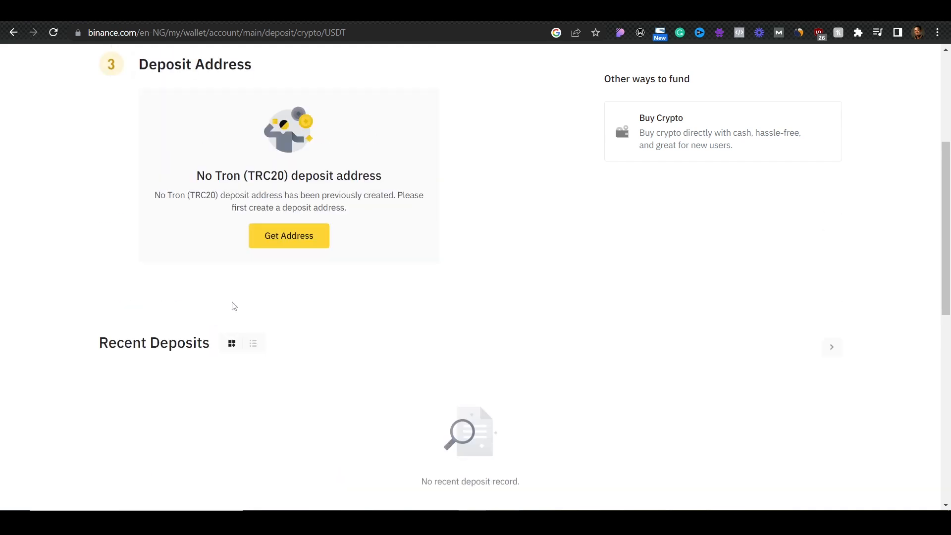
scroll(up, 3)
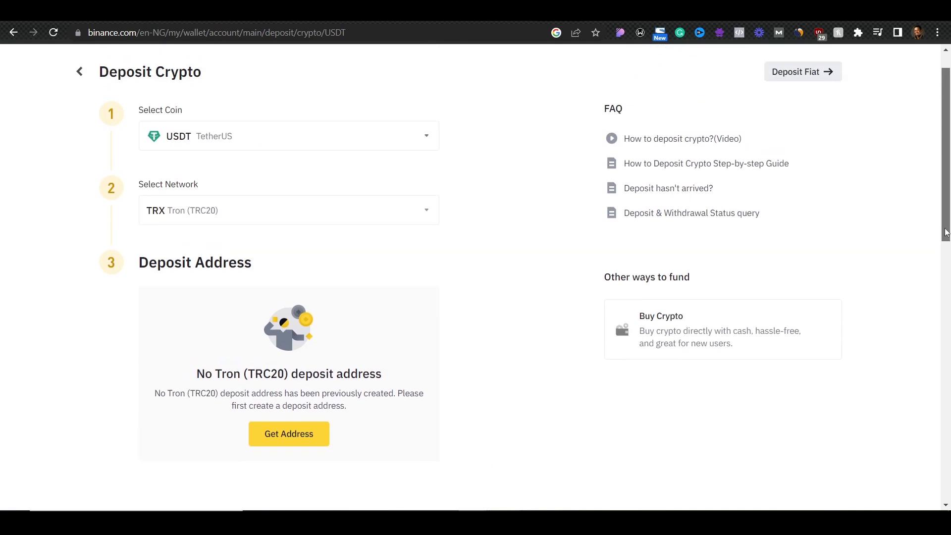
scroll(down, 3)
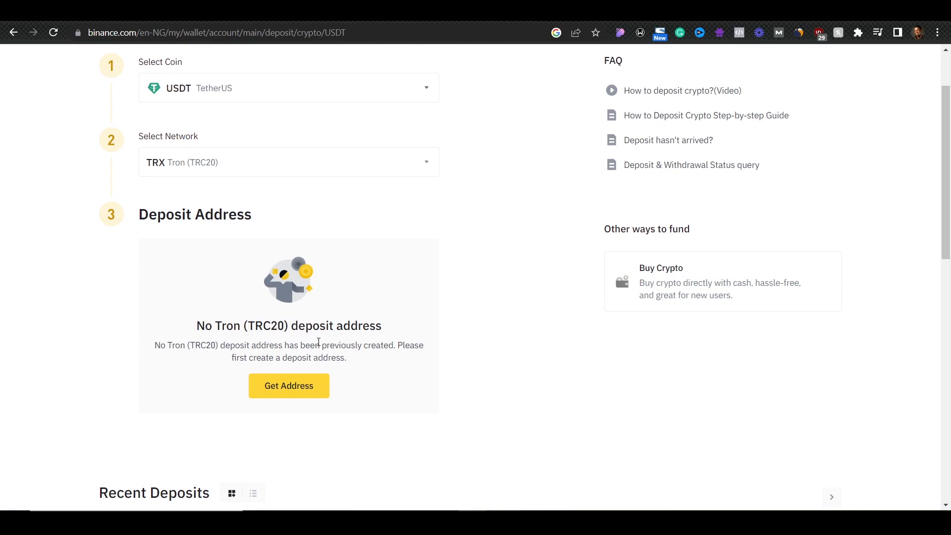
mouse_move(371, 359)
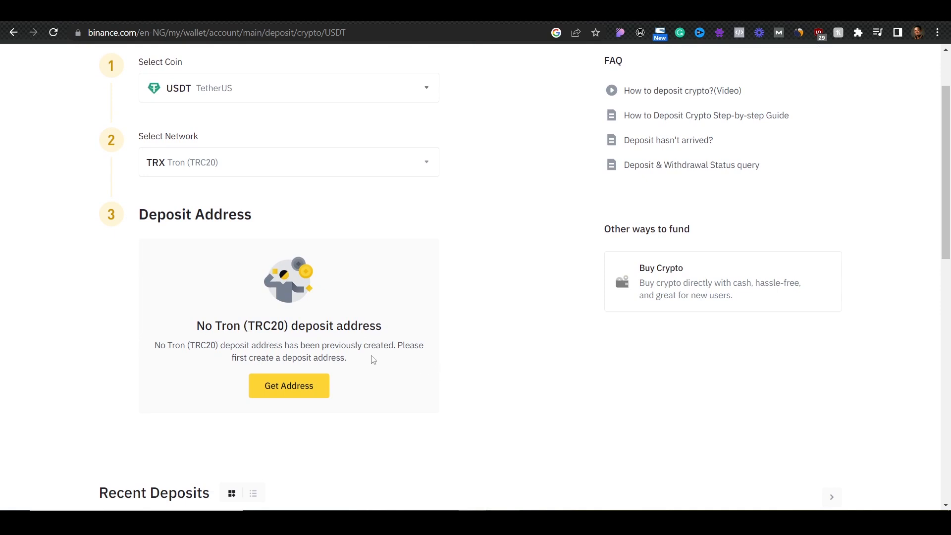
mouse_move(430, 377)
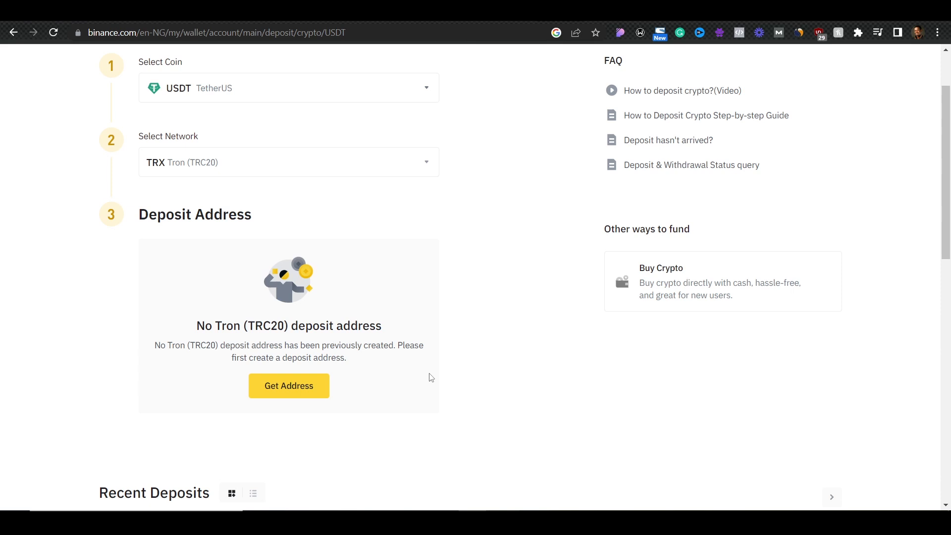
mouse_move(268, 372)
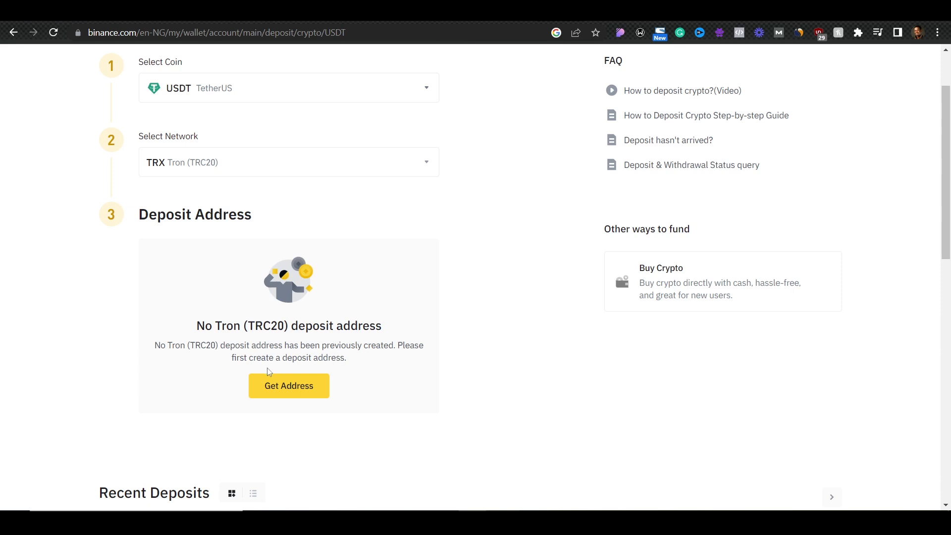
mouse_move(307, 398)
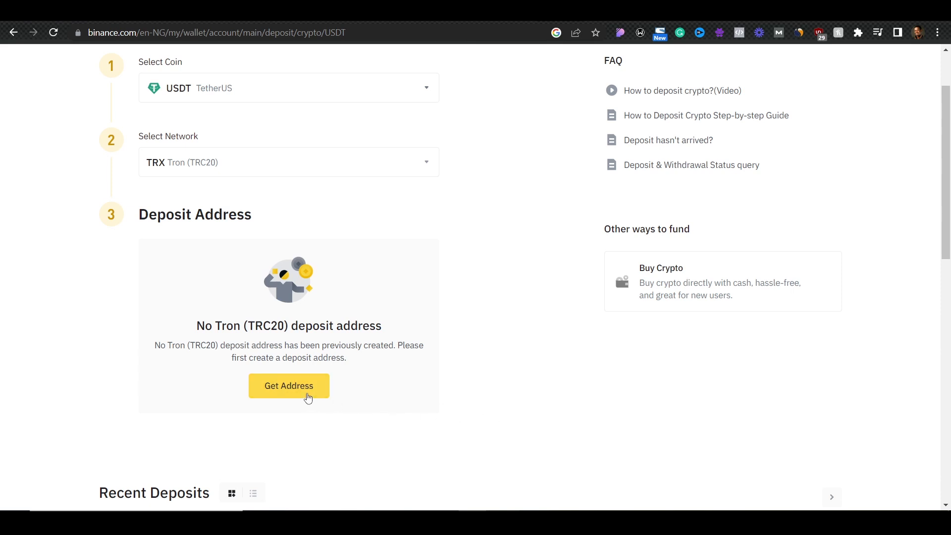
Generate the USDT TRC20 deposit address with QR code and review it.
click(289, 385)
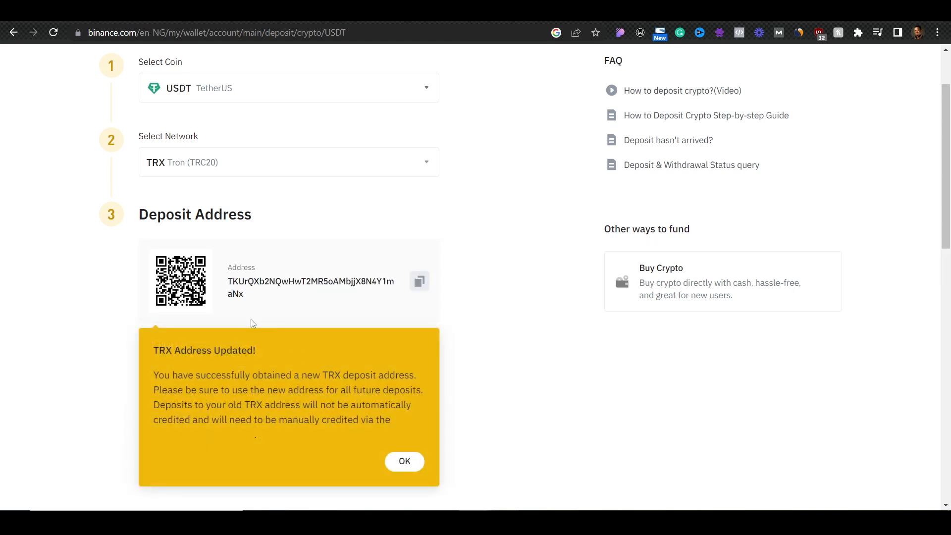
mouse_move(335, 319)
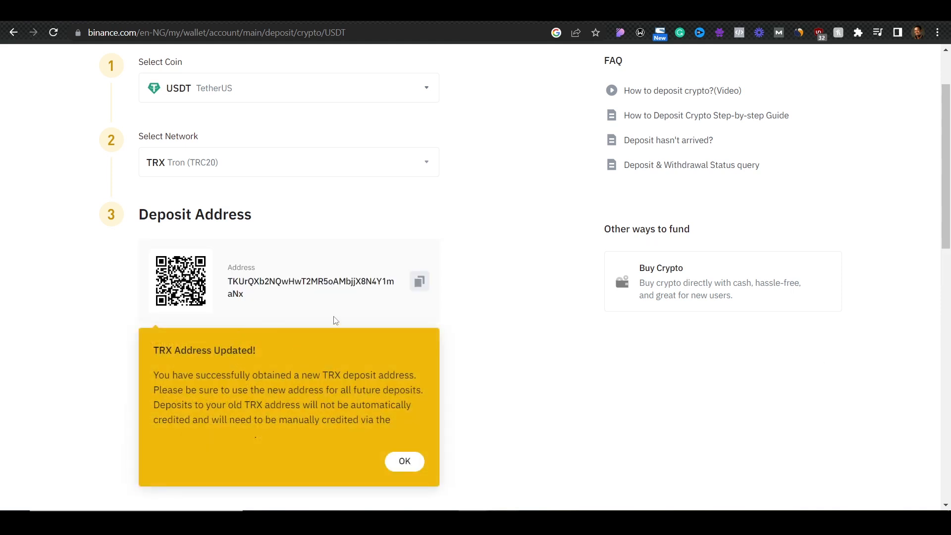
mouse_move(369, 372)
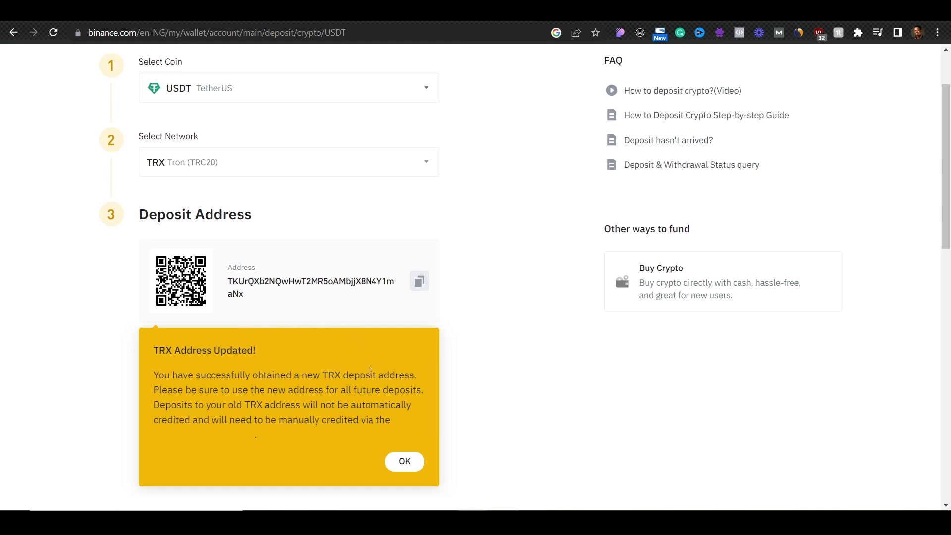
mouse_move(327, 324)
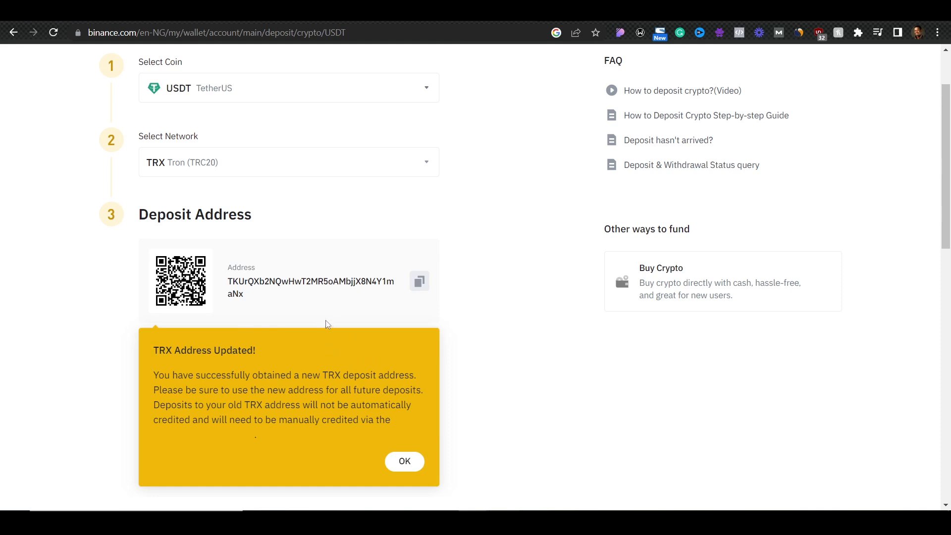
mouse_move(419, 282)
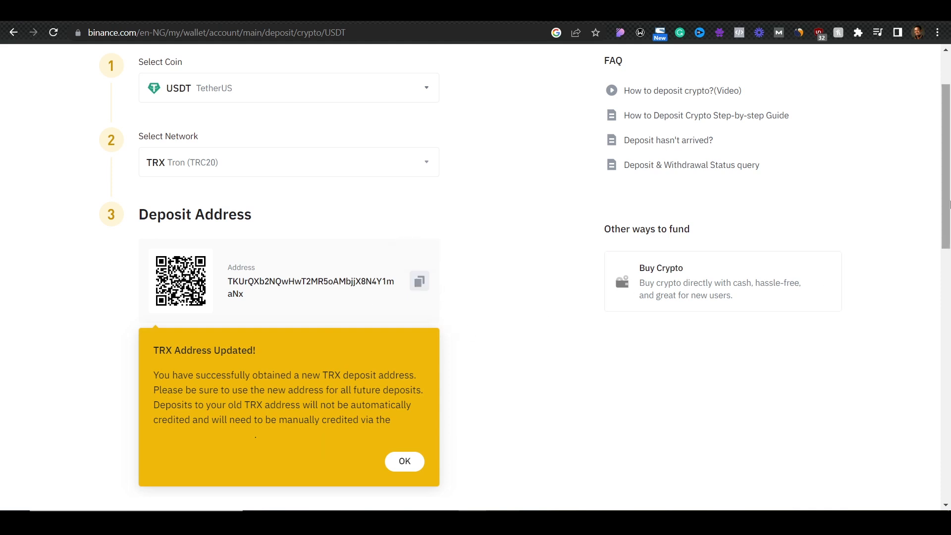
scroll(down, 3)
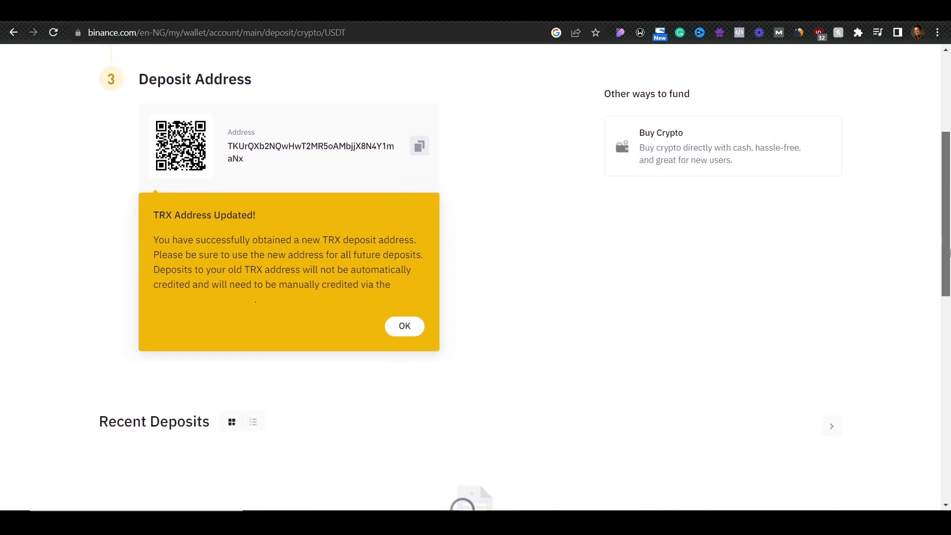
scroll(up, 3)
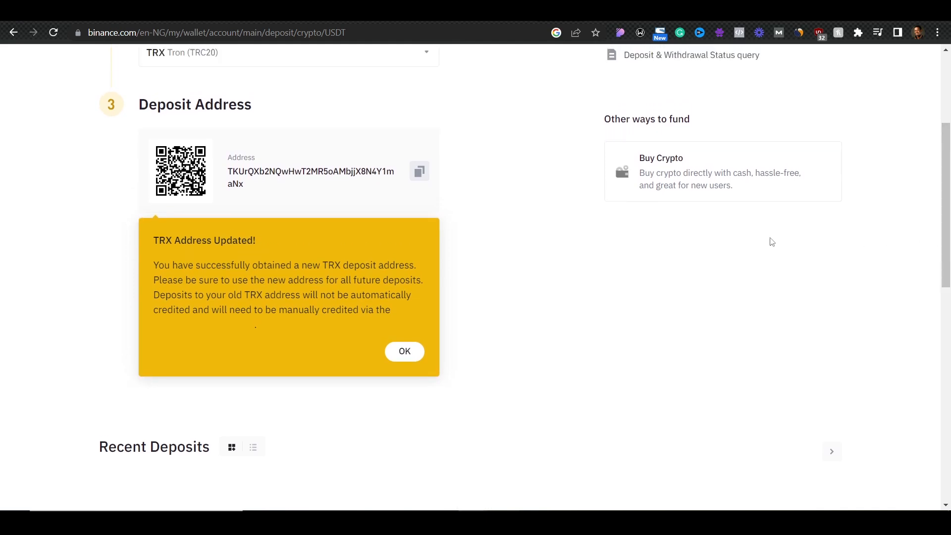
mouse_move(418, 172)
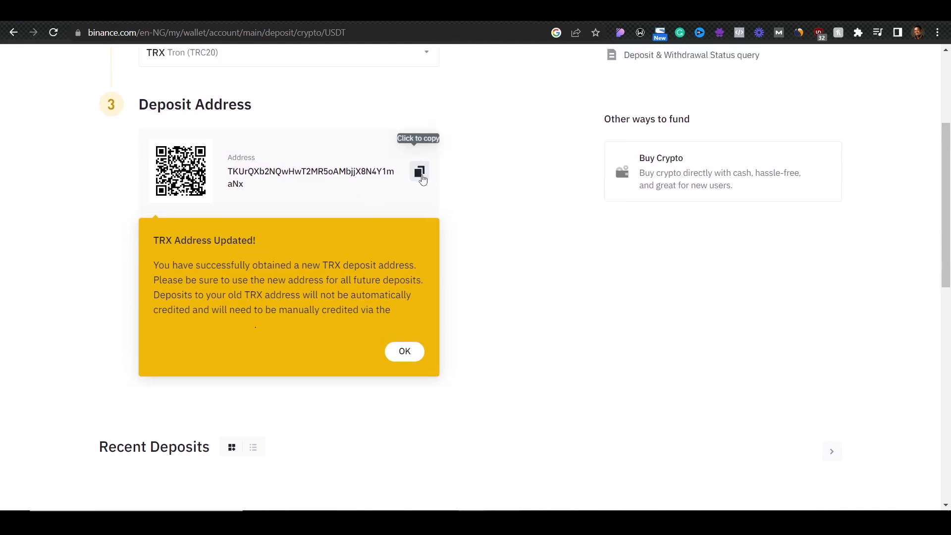
mouse_move(390, 206)
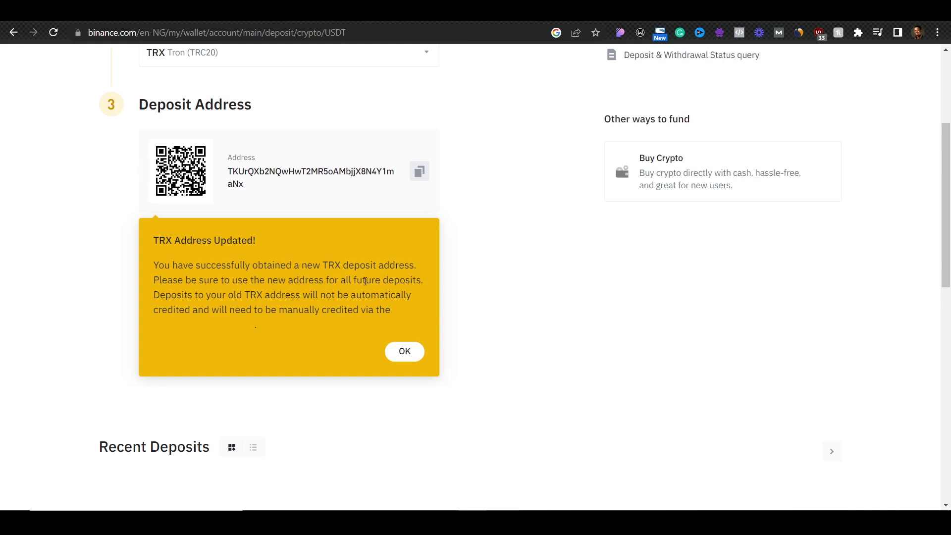
mouse_move(419, 170)
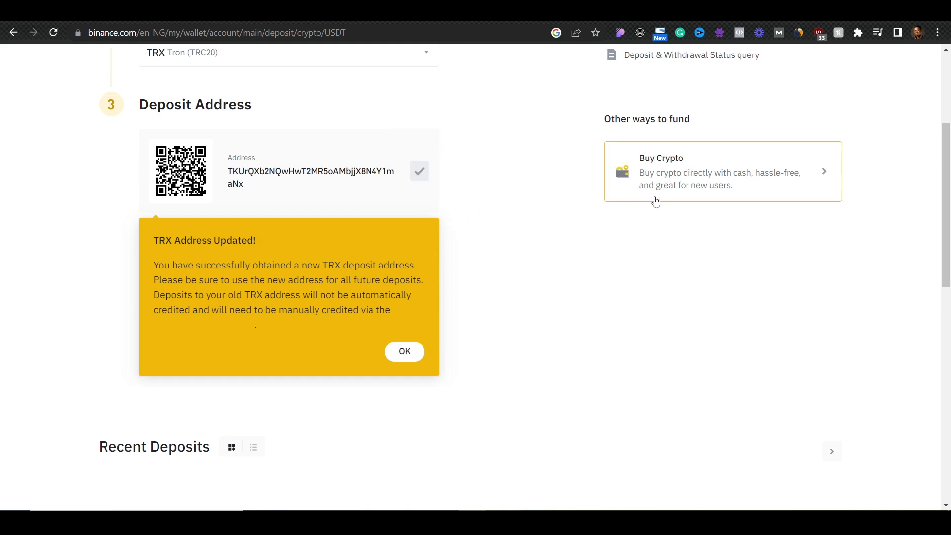
scroll(down, 3)
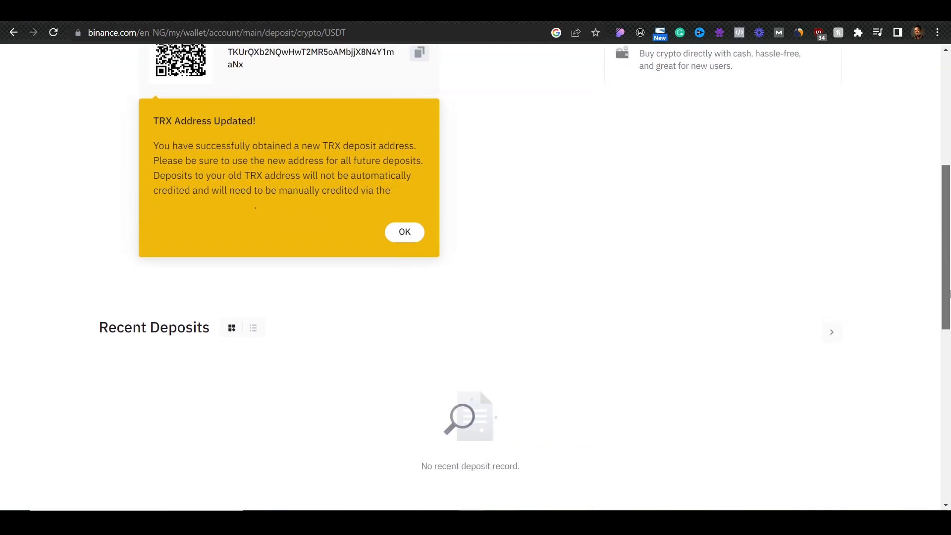
scroll(up, 3)
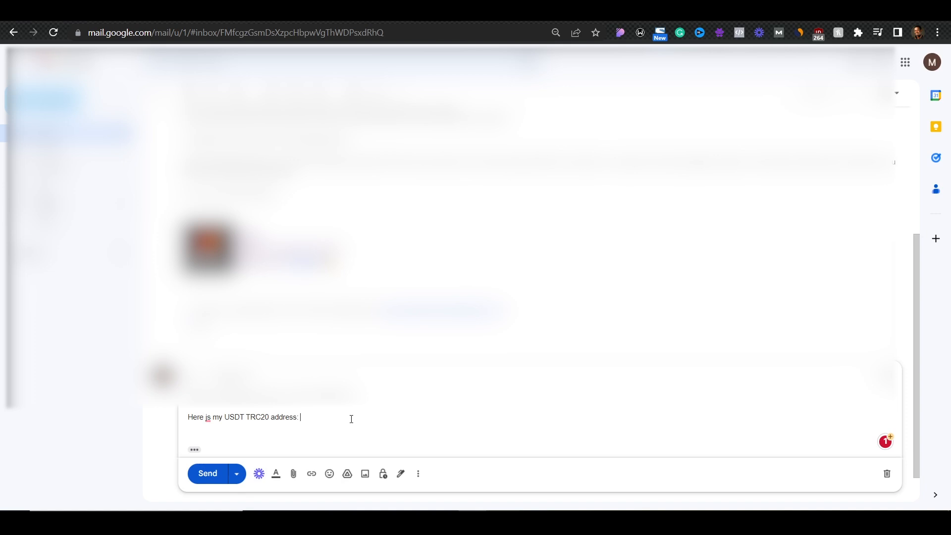
text(TKUrQXb2NQwHwT2MR5oAMbjjX8N4Y1maNx)
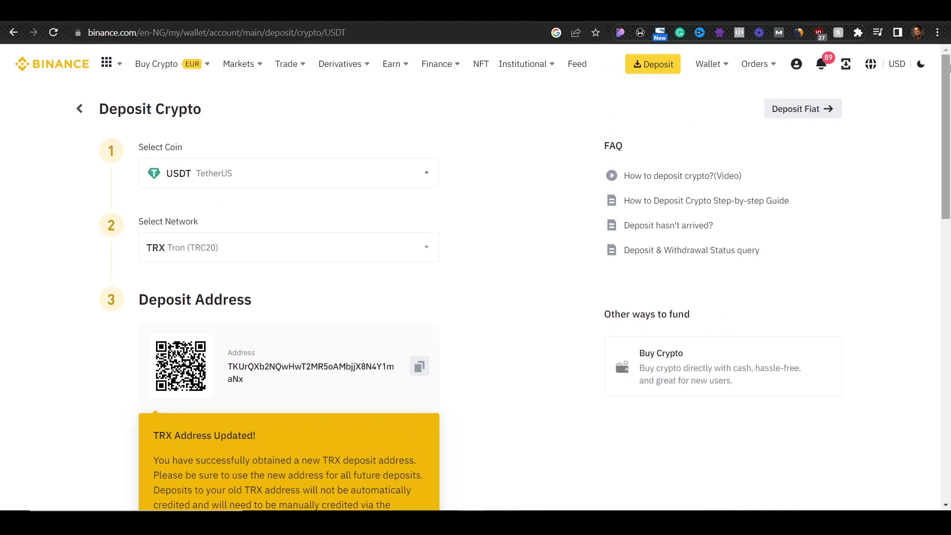
Return to the Fiat and Spot wallet and start a USDT to NGN conversion.
click(79, 109)
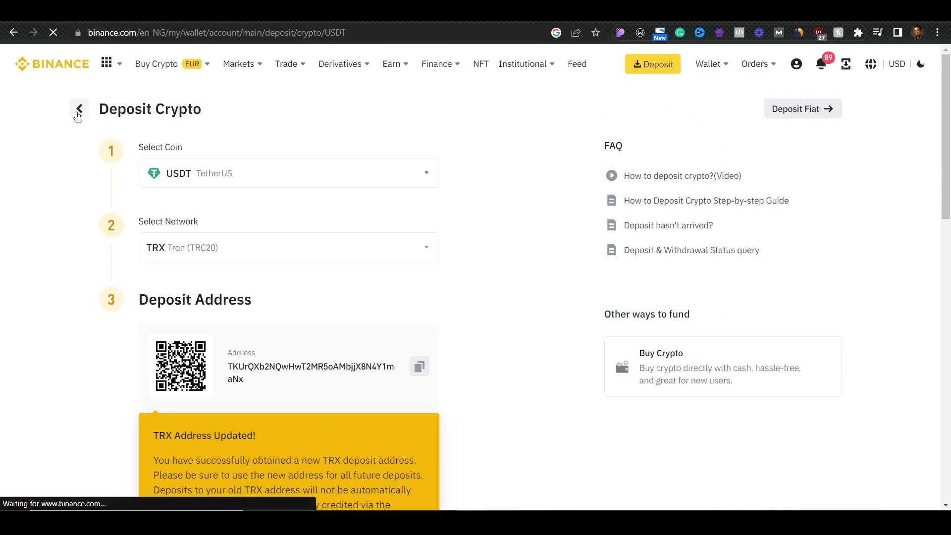
click(77, 109)
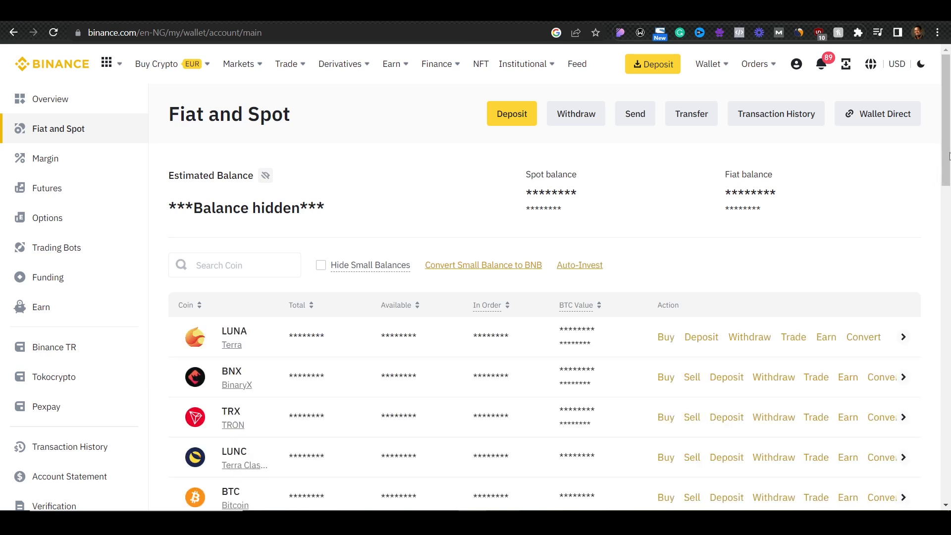
scroll(down, 3)
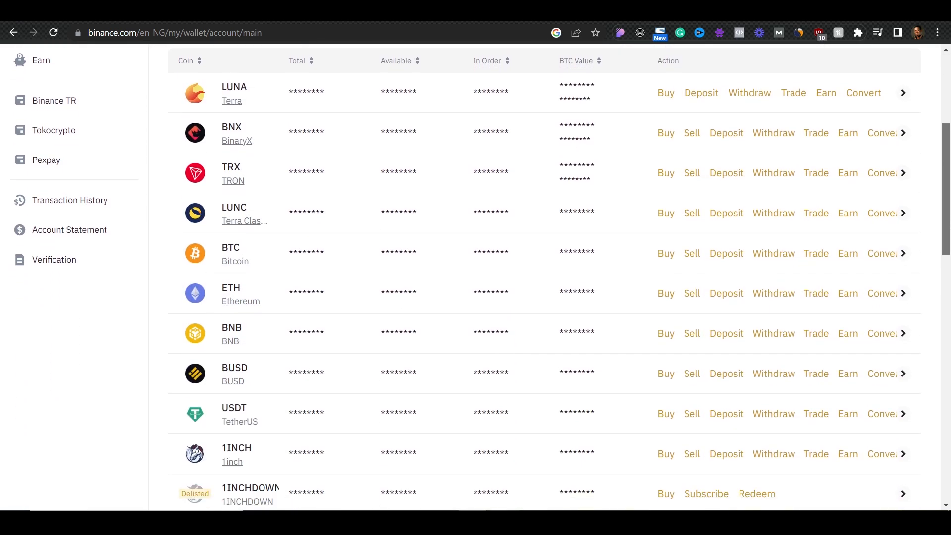
scroll(down, 3)
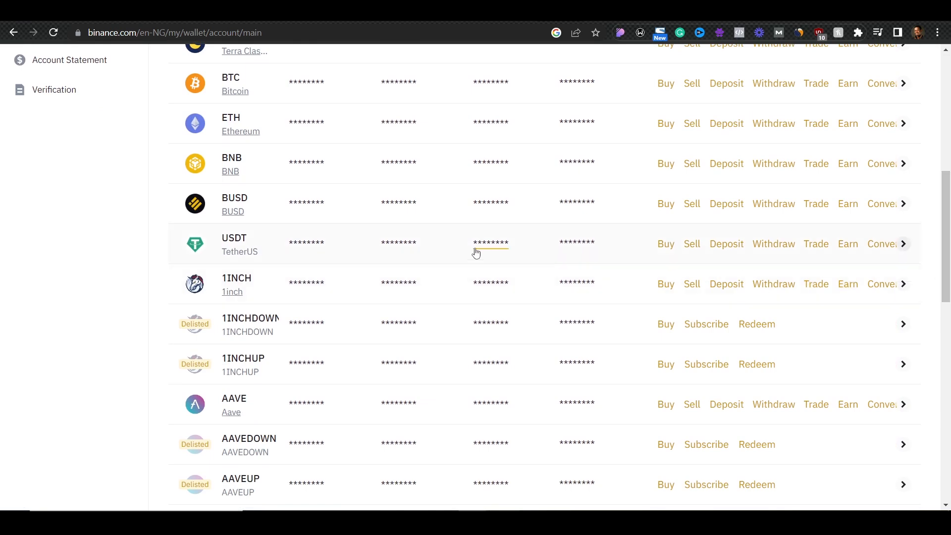
click(881, 243)
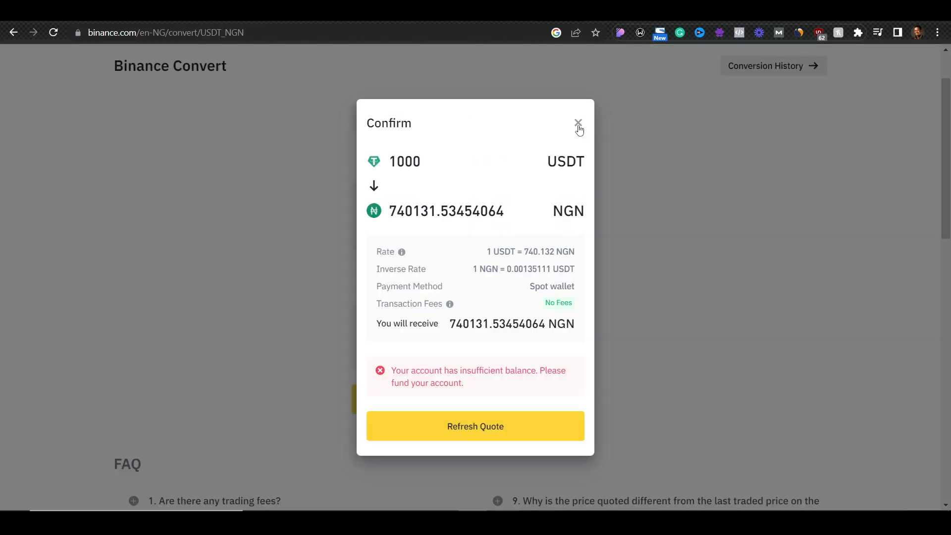
Dismiss the Convert confirmation and go to the Binance homepage.
click(577, 123)
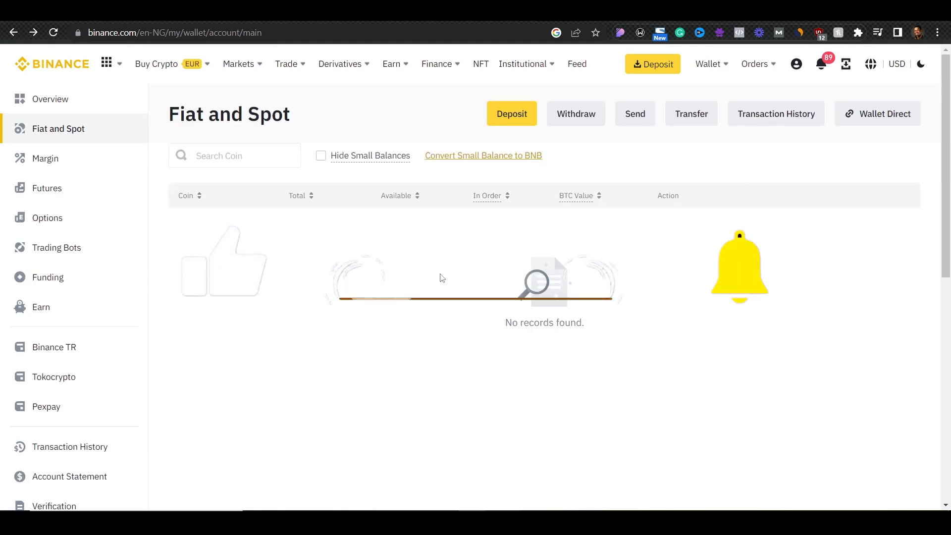
click(52, 63)
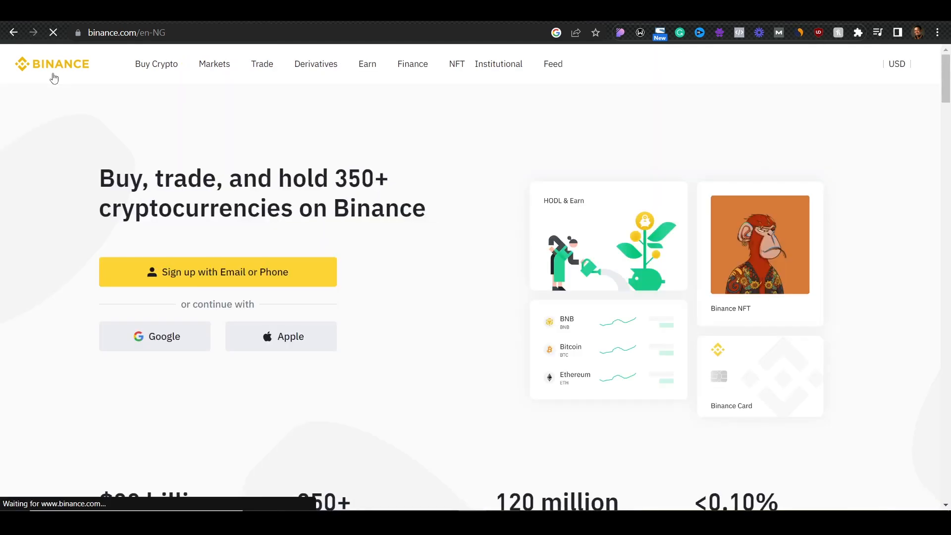